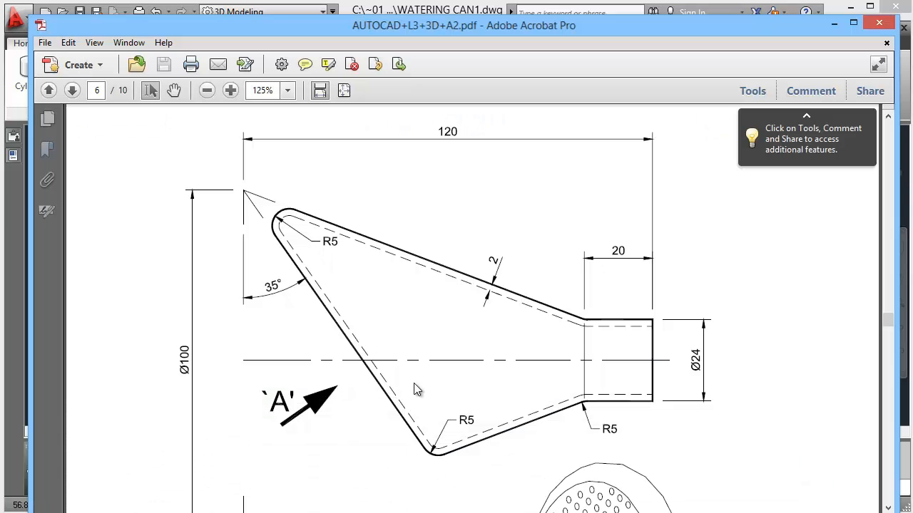
- Scroll through page 6 of the reference PDF to review the spout's dimensions
scroll("down", 3)
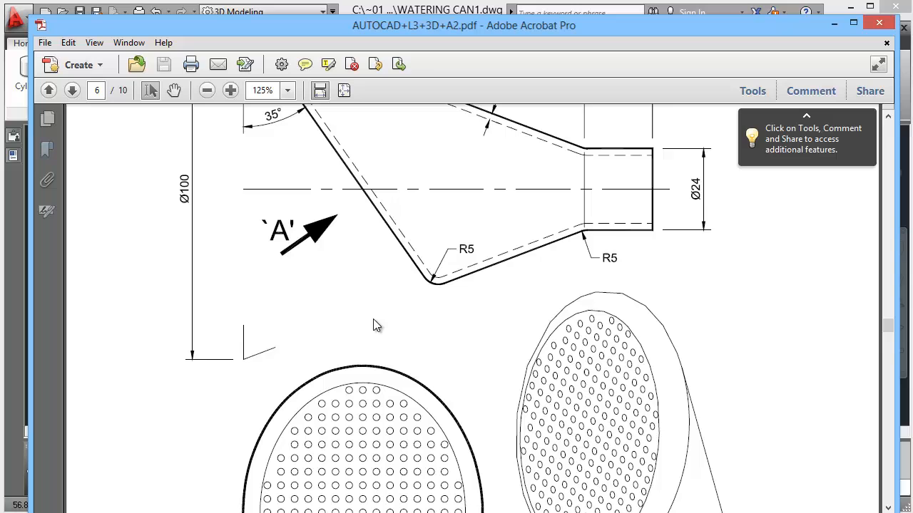
scroll("down", 3)
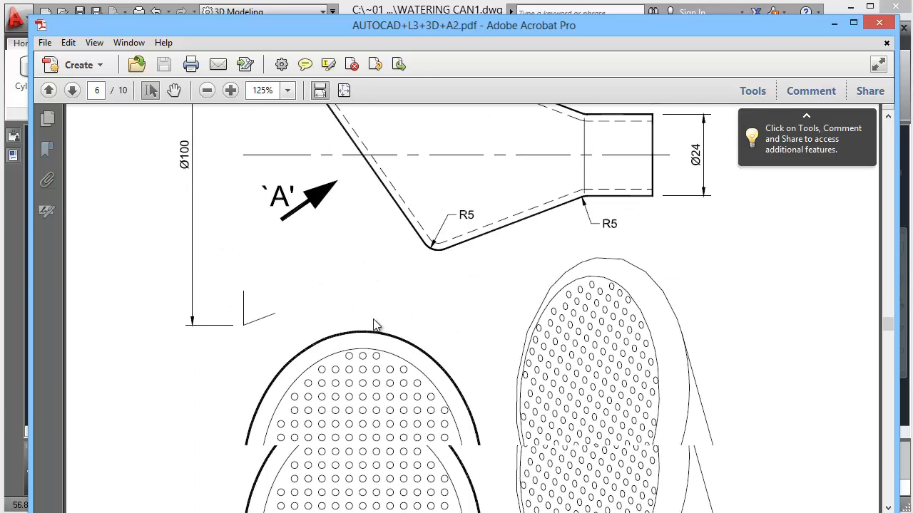
scroll("down", 3)
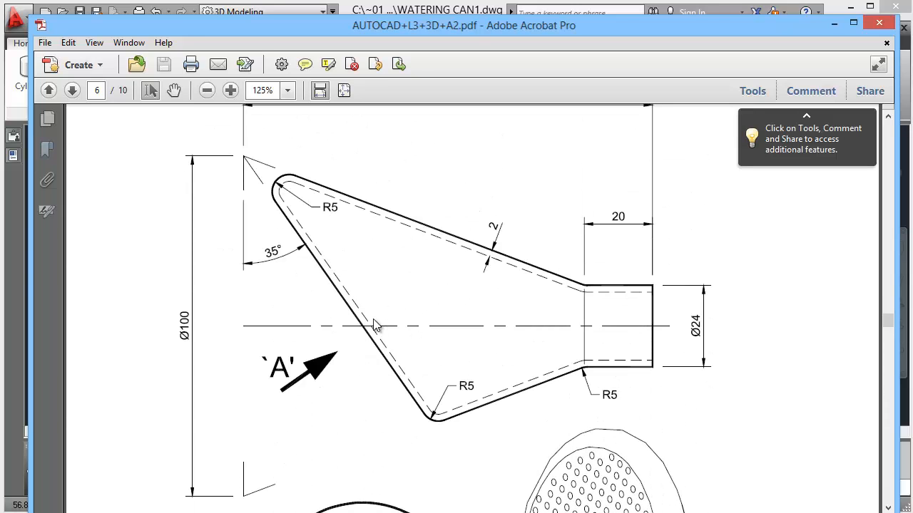
mouse_move(277, 184)
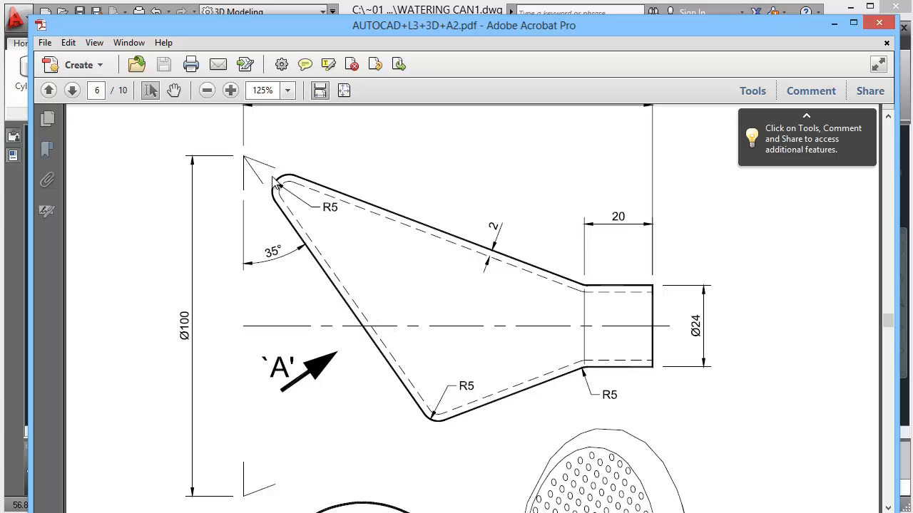
mouse_move(254, 492)
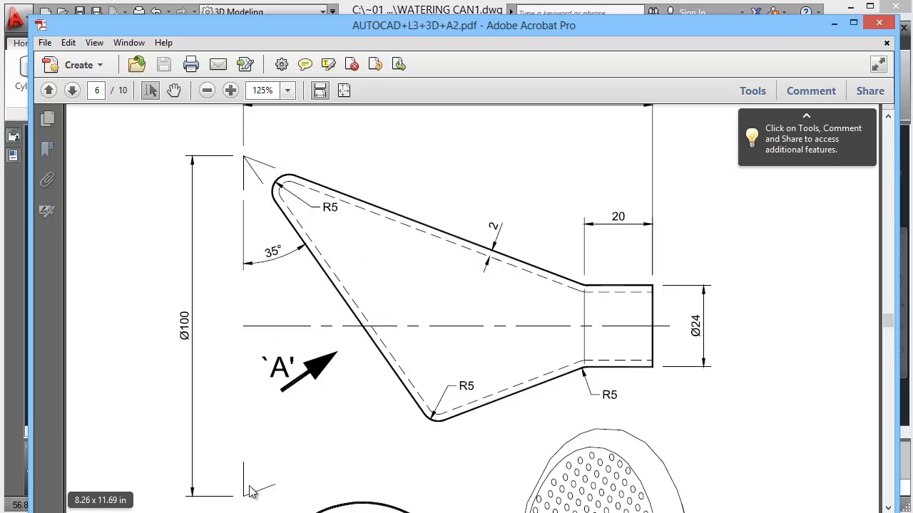
mouse_move(279, 193)
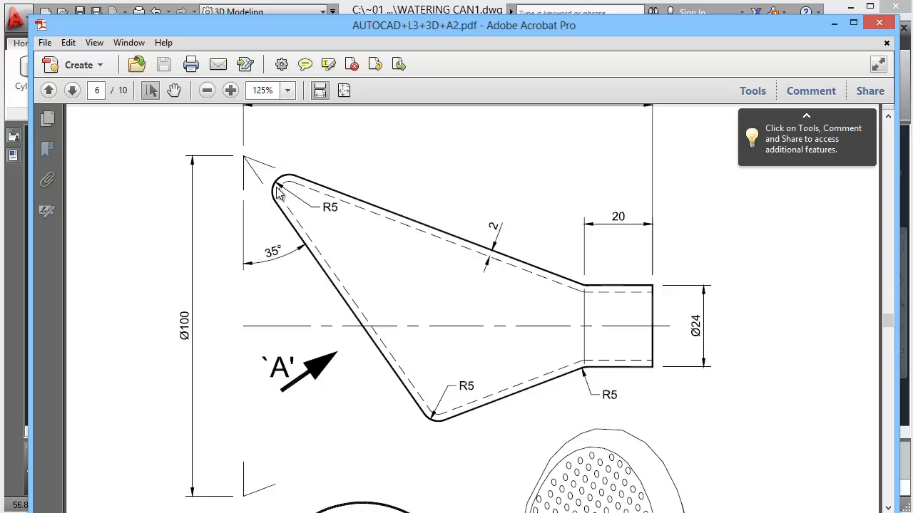
mouse_move(585, 373)
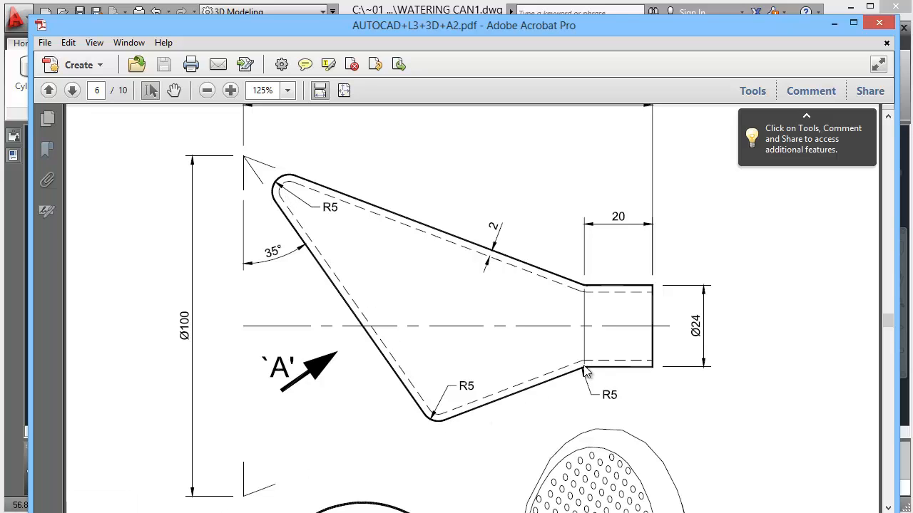
mouse_move(568, 382)
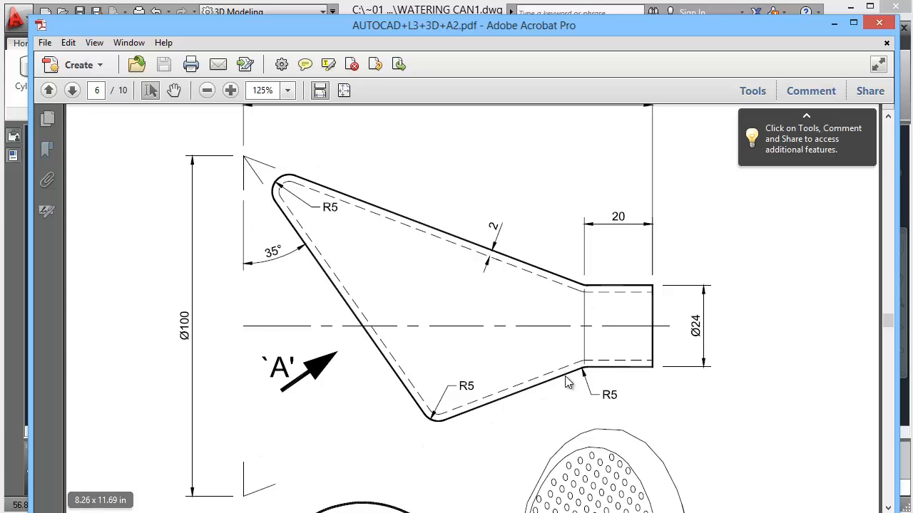
mouse_move(585, 377)
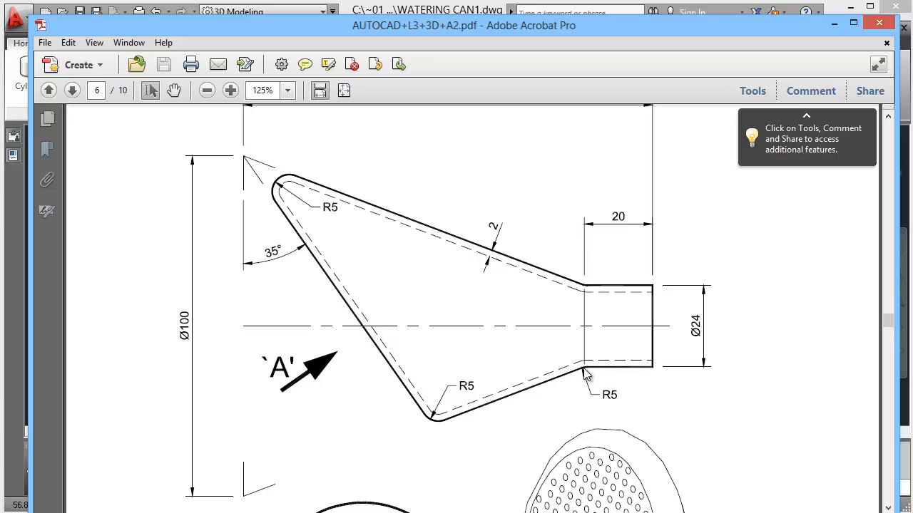
mouse_move(662, 382)
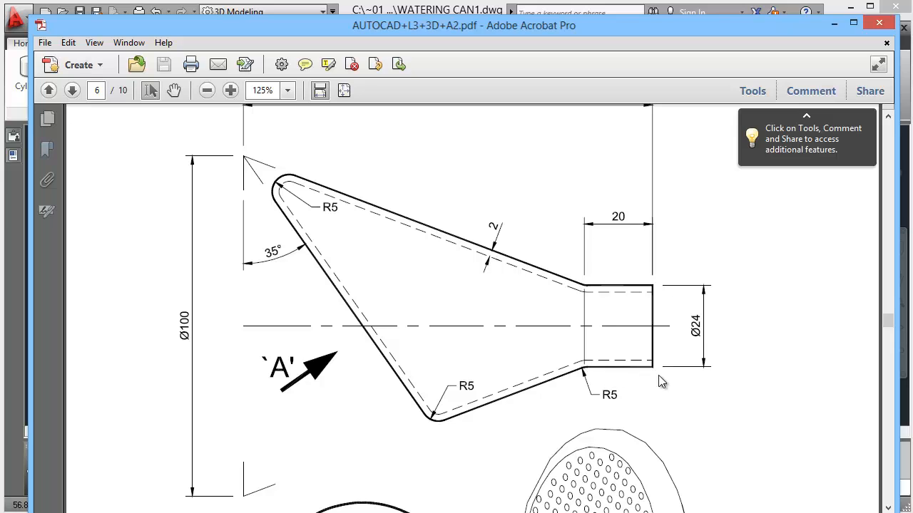
mouse_move(668, 380)
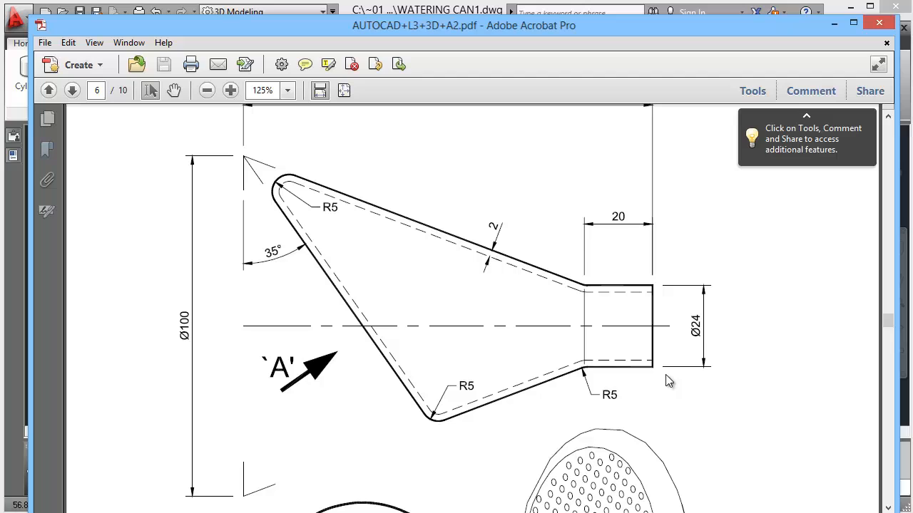
mouse_move(706, 335)
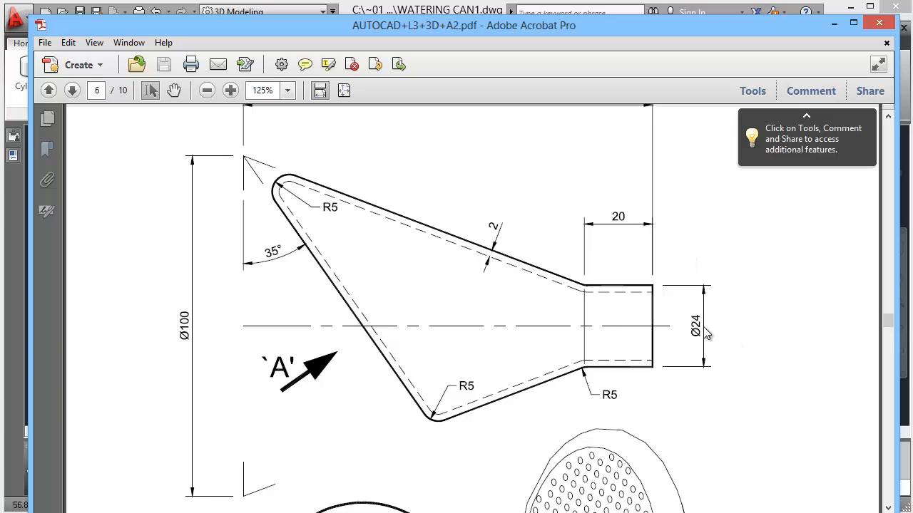
mouse_move(246, 193)
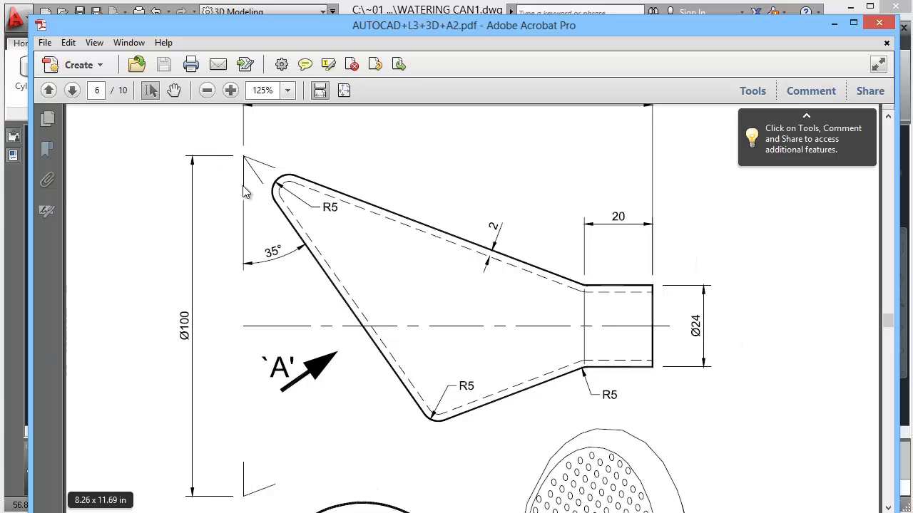
mouse_move(596, 322)
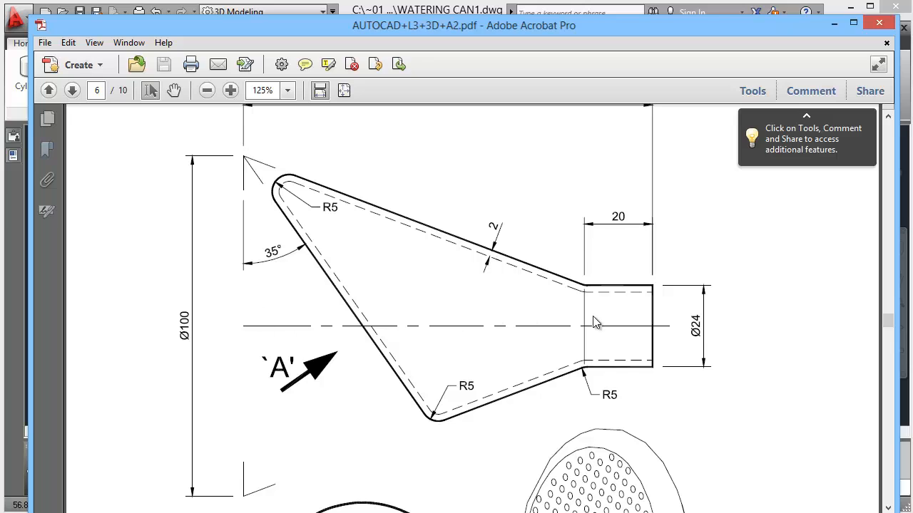
mouse_move(585, 327)
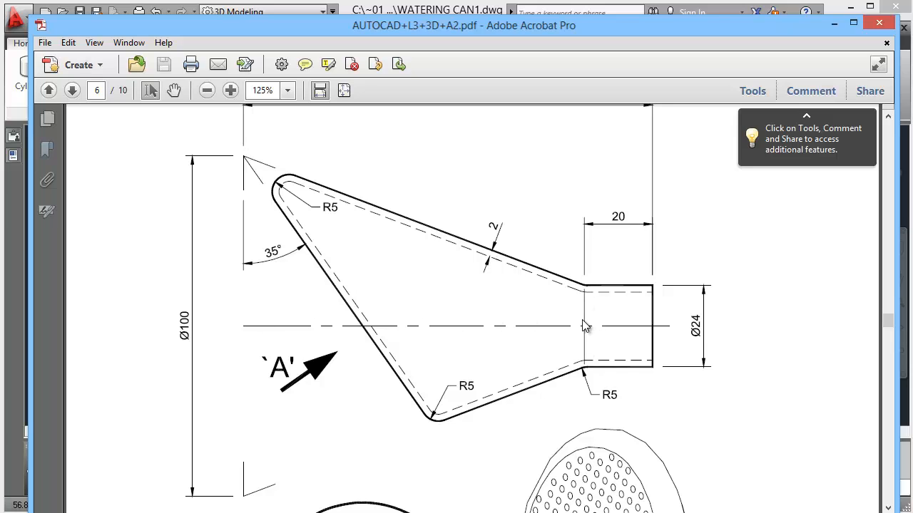
mouse_move(622, 325)
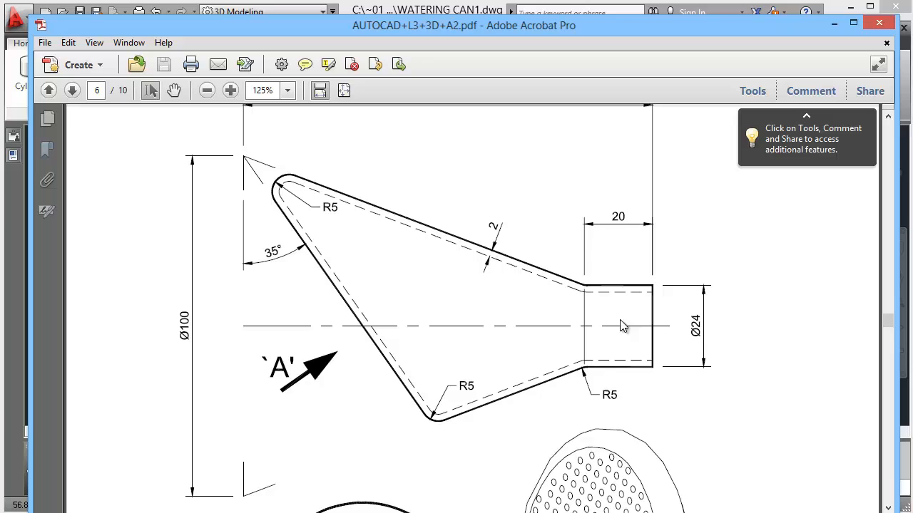
mouse_move(592, 282)
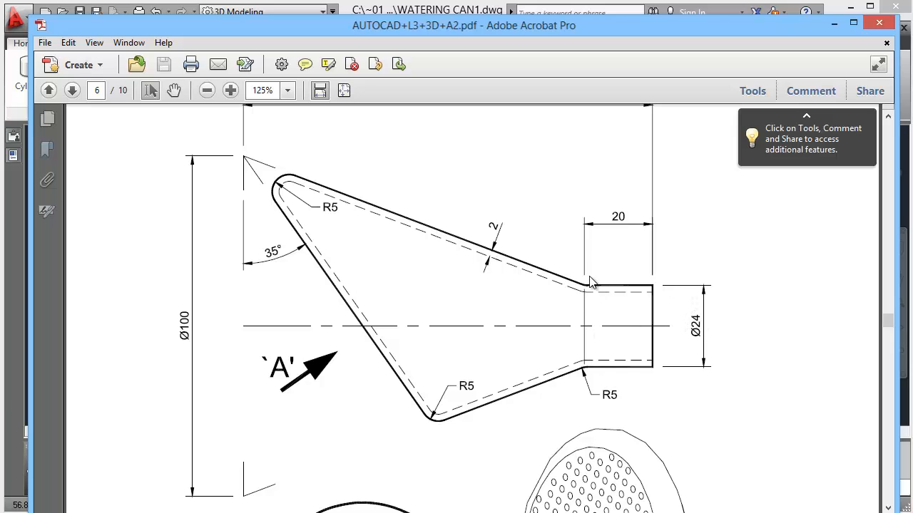
mouse_move(612, 287)
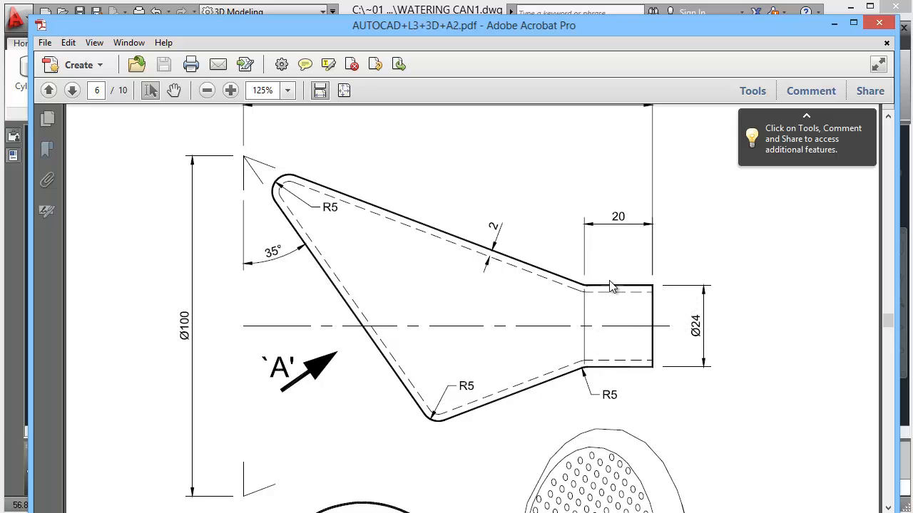
mouse_move(683, 351)
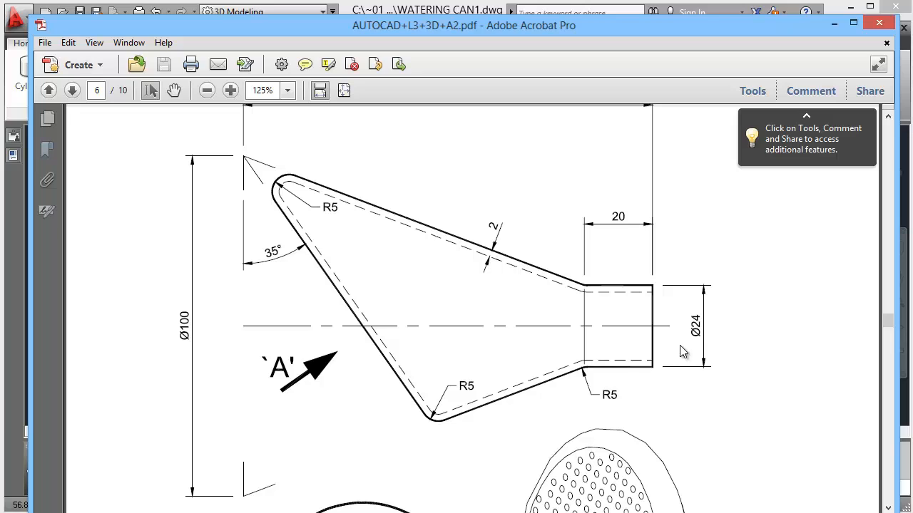
mouse_move(513, 499)
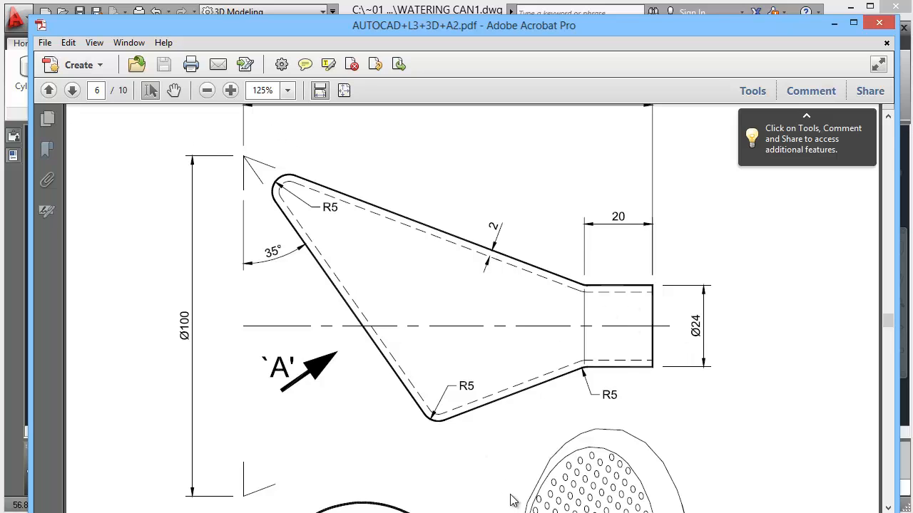
mouse_move(516, 279)
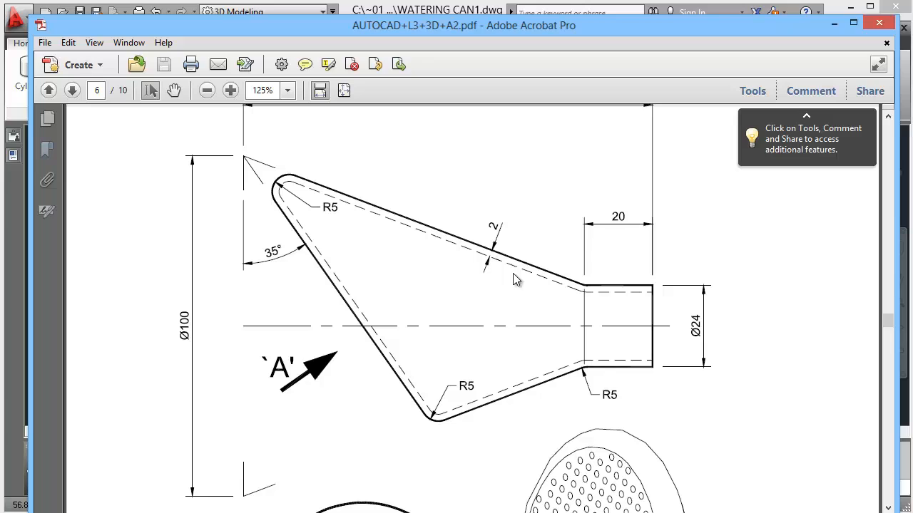
mouse_move(259, 256)
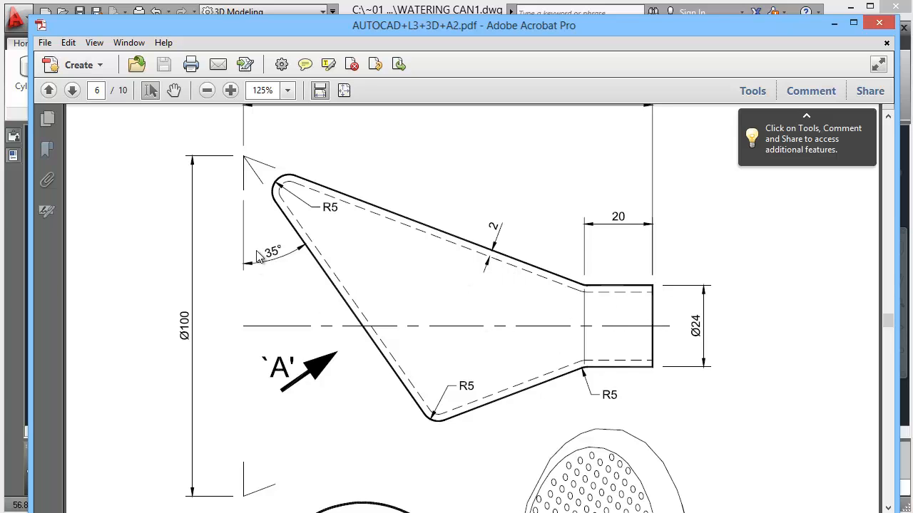
mouse_move(482, 398)
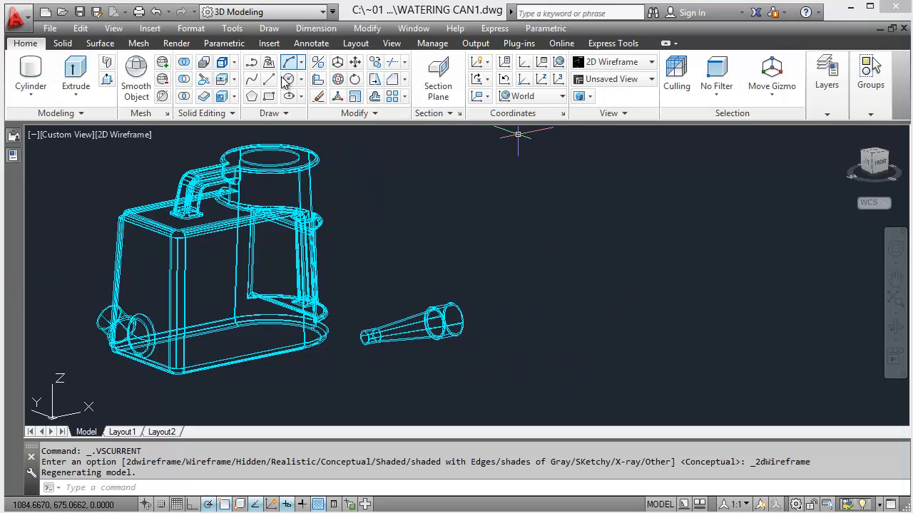
- Add a cone of base radius 50, top radius 12 and height 100
left_click(30, 71)
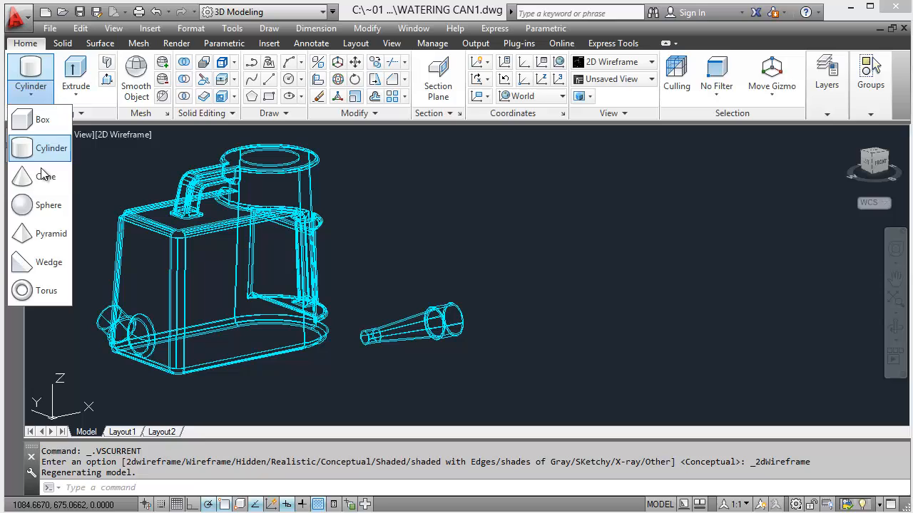
left_click(46, 177)
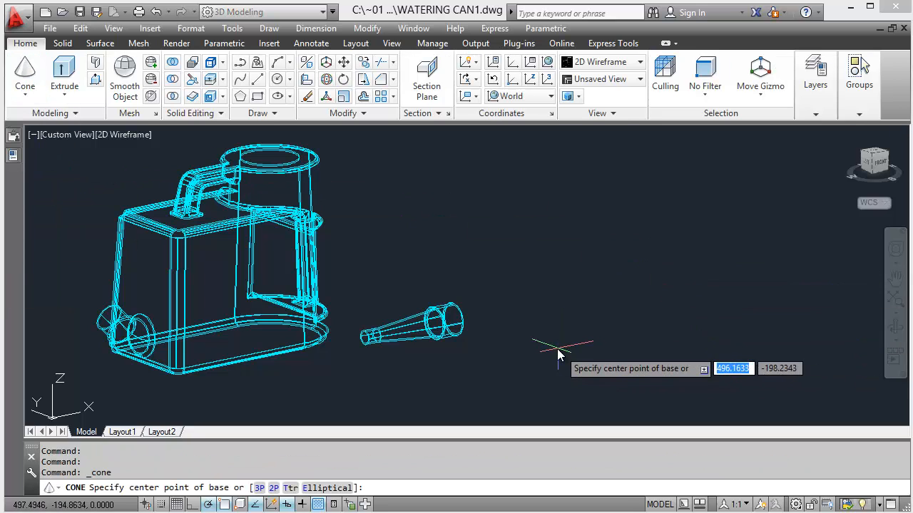
left_click(557, 356)
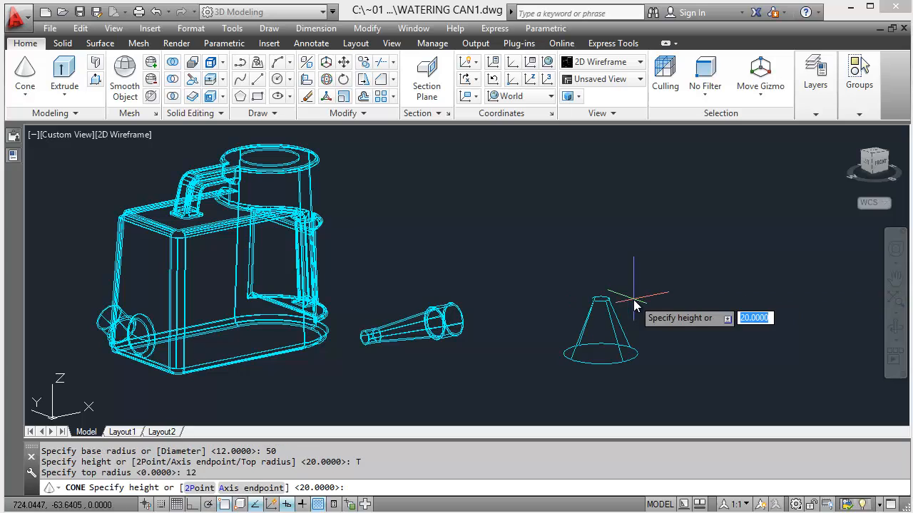
type("100")
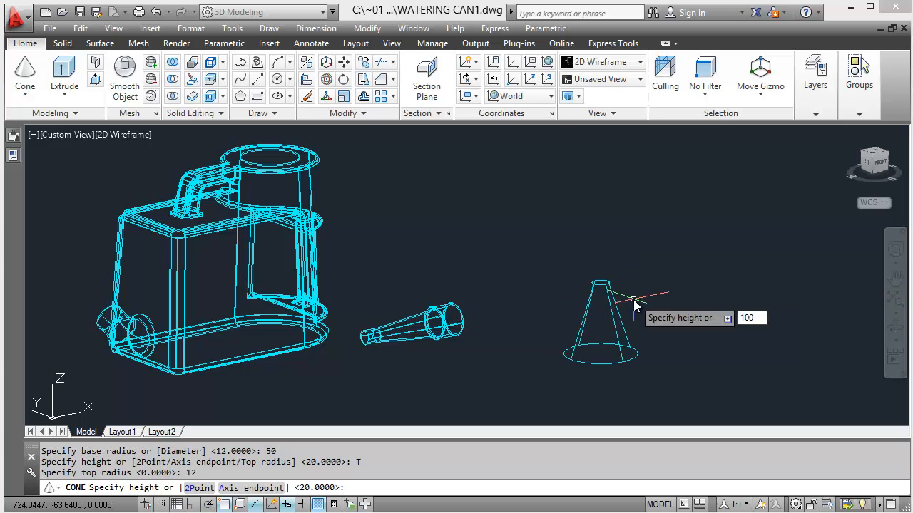
type("100")
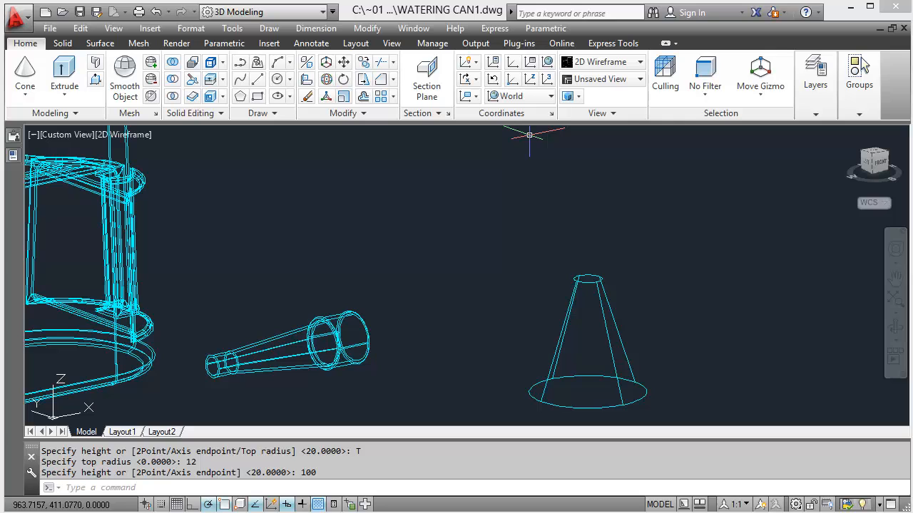
- Begin a radius-12 cylinder centred on the cone's top
left_click(25, 74)
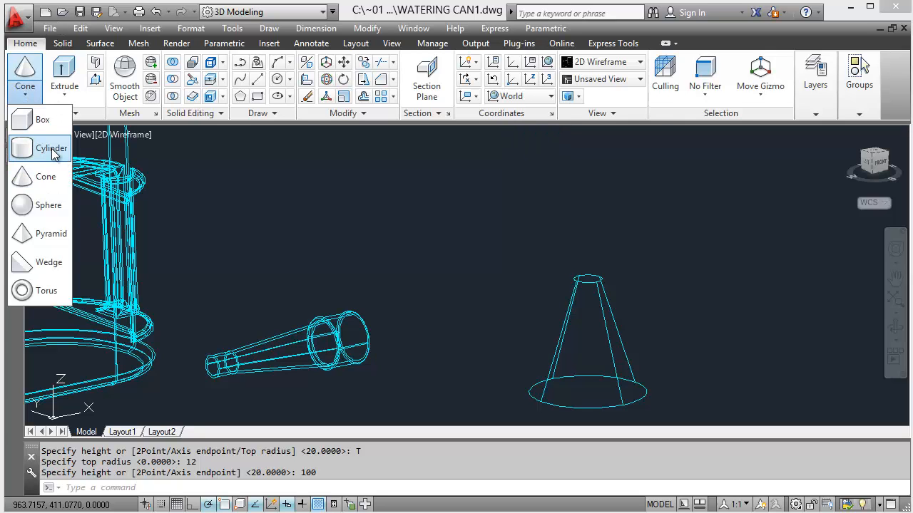
left_click(51, 147)
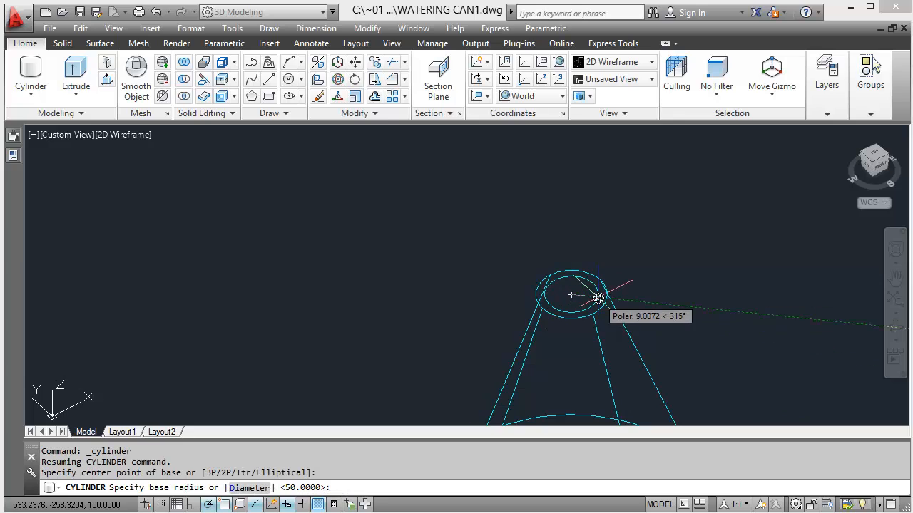
type("12")
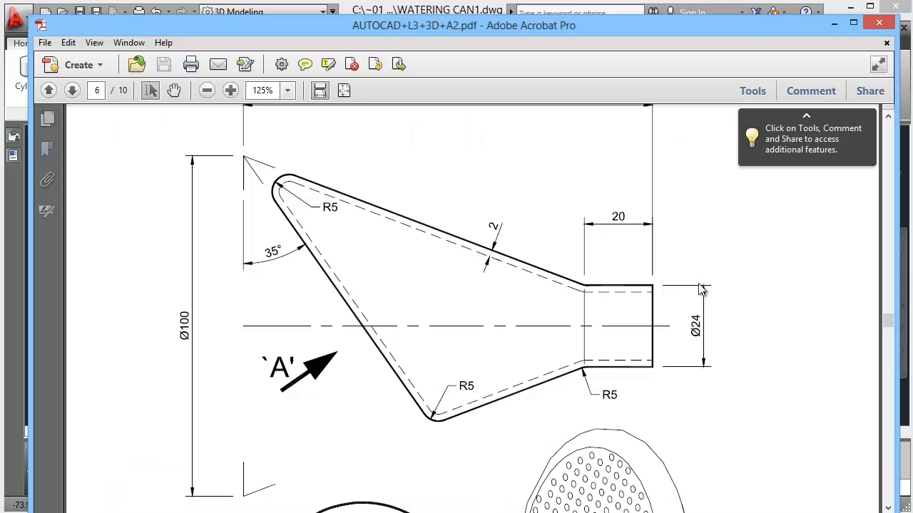
mouse_move(642, 271)
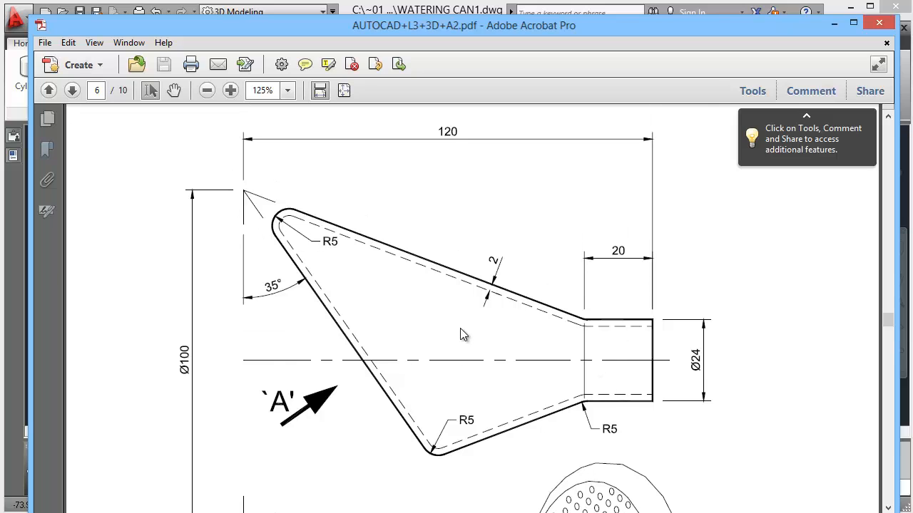
mouse_move(596, 348)
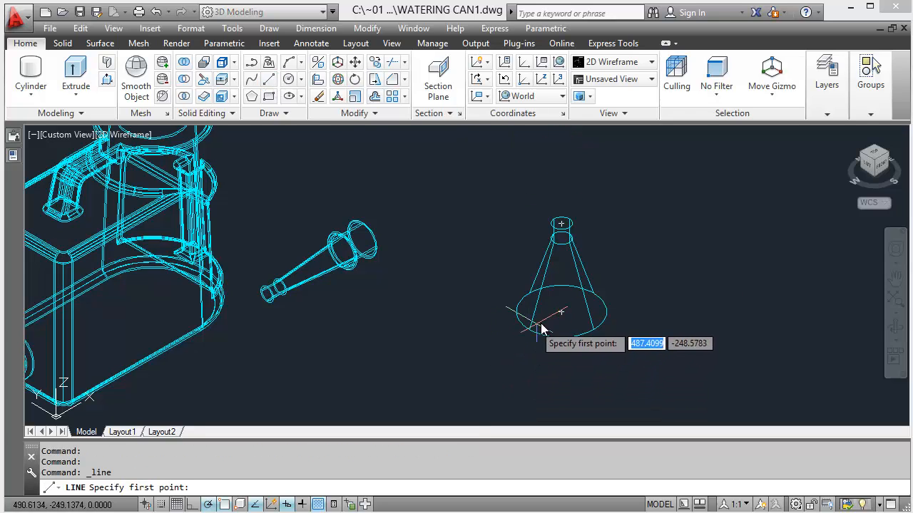
- Draw a guide line from the base circle's quadrant and rotate it about 30° in front view
right_click(542, 328)
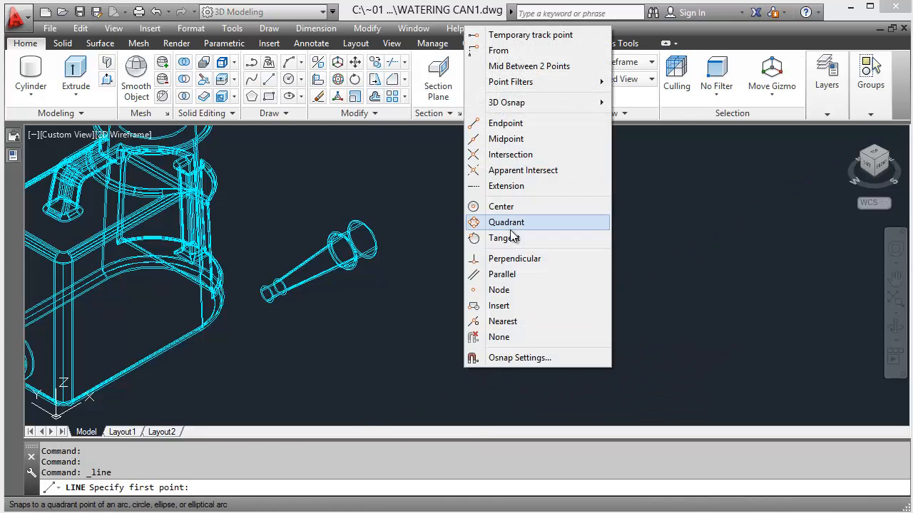
left_click(505, 222)
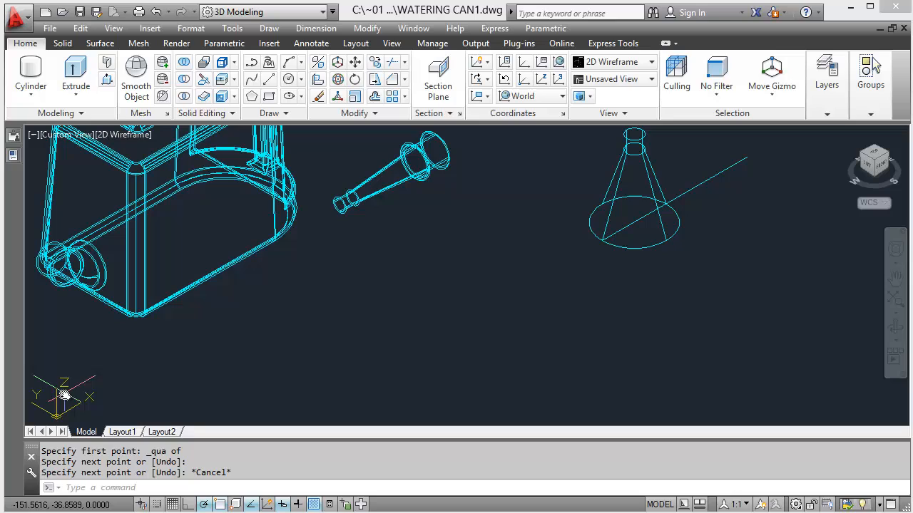
mouse_move(92, 425)
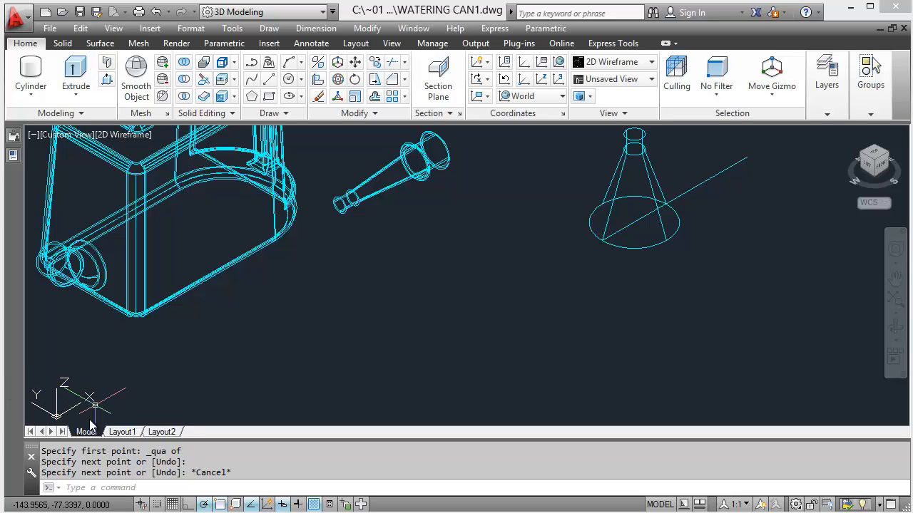
mouse_move(74, 417)
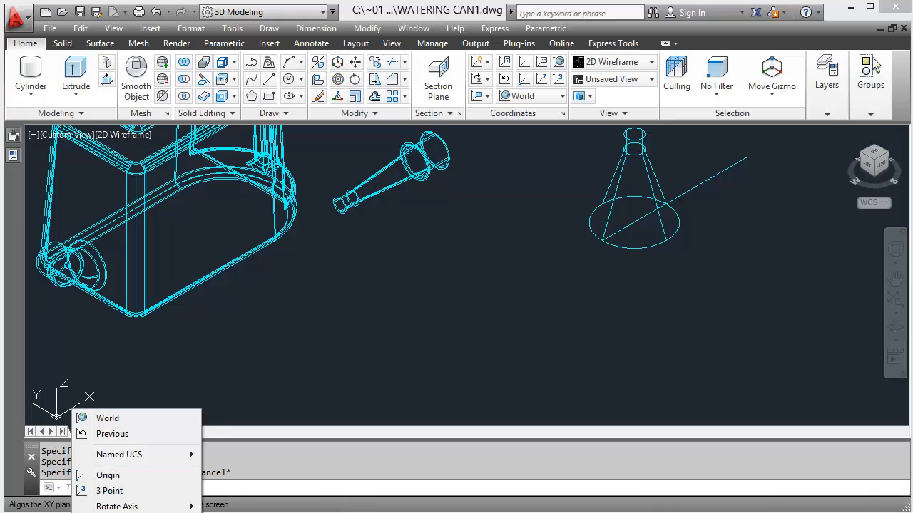
mouse_move(117, 506)
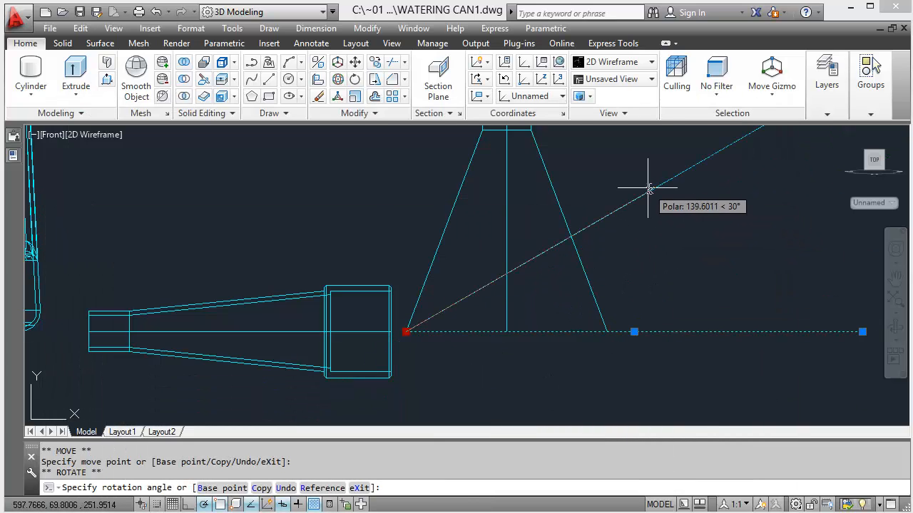
left_click(649, 188)
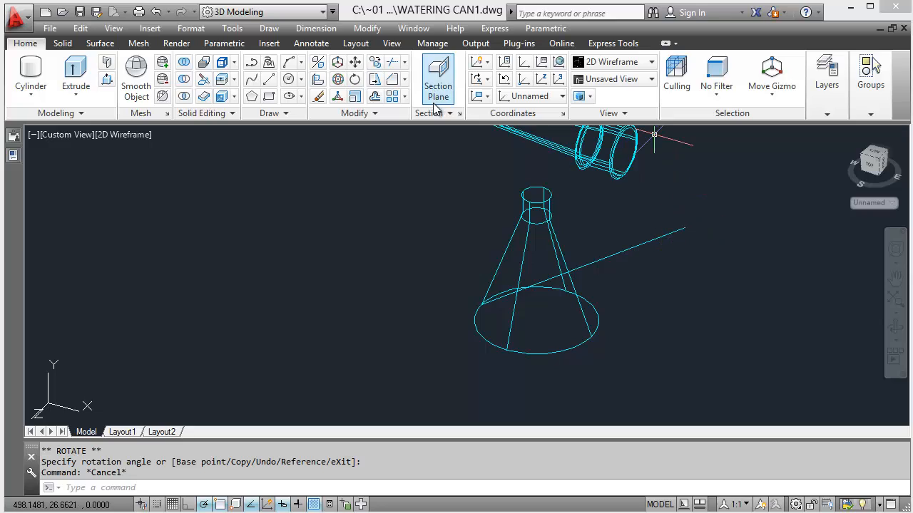
mouse_move(369, 134)
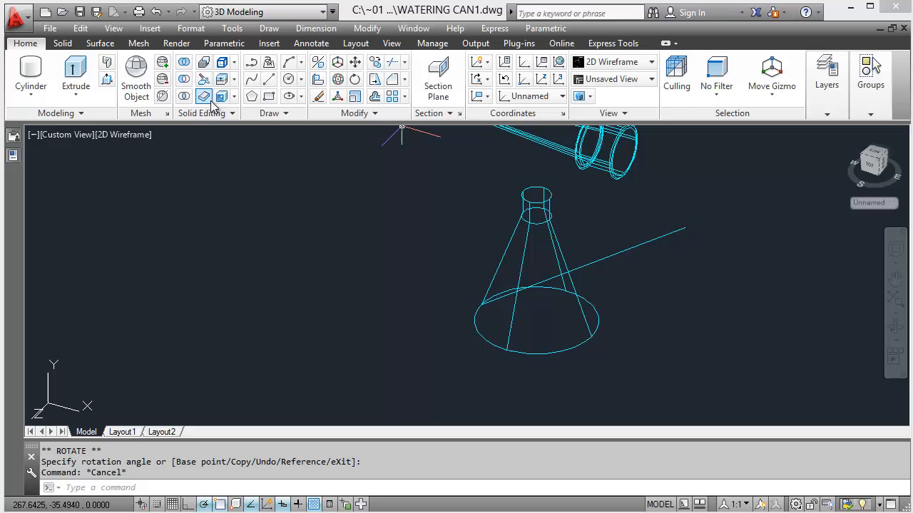
- Slice the cone along the guide line, keeping the upper part with an angled elliptical base
left_click(202, 97)
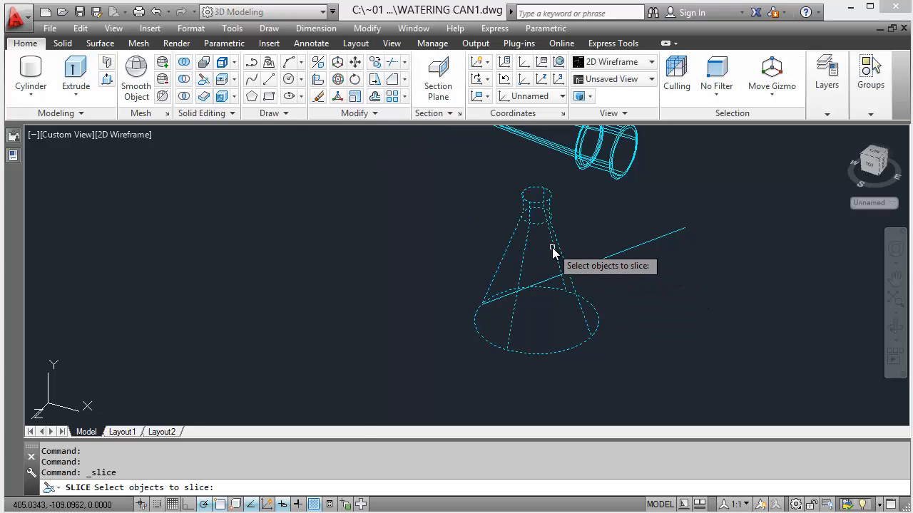
left_click(535, 286)
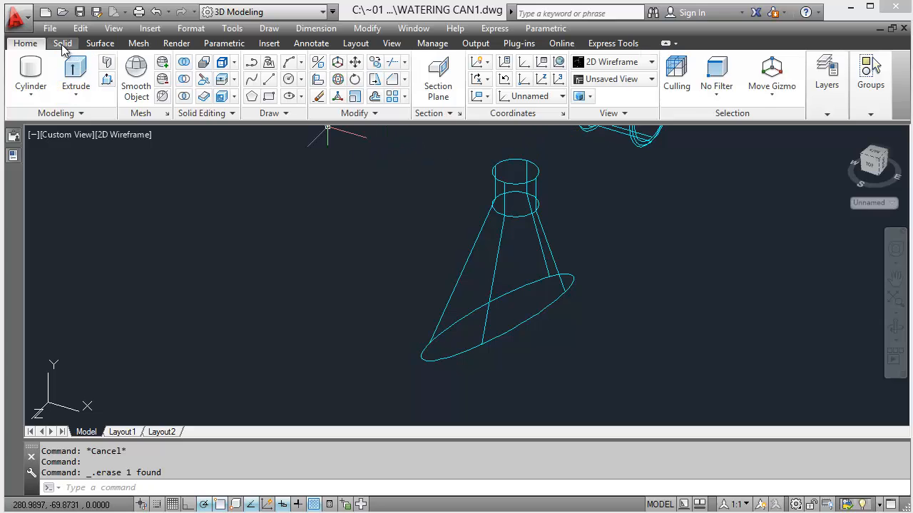
- Start a shell edit on the sliced cone from the Solid editing tools
left_click(63, 43)
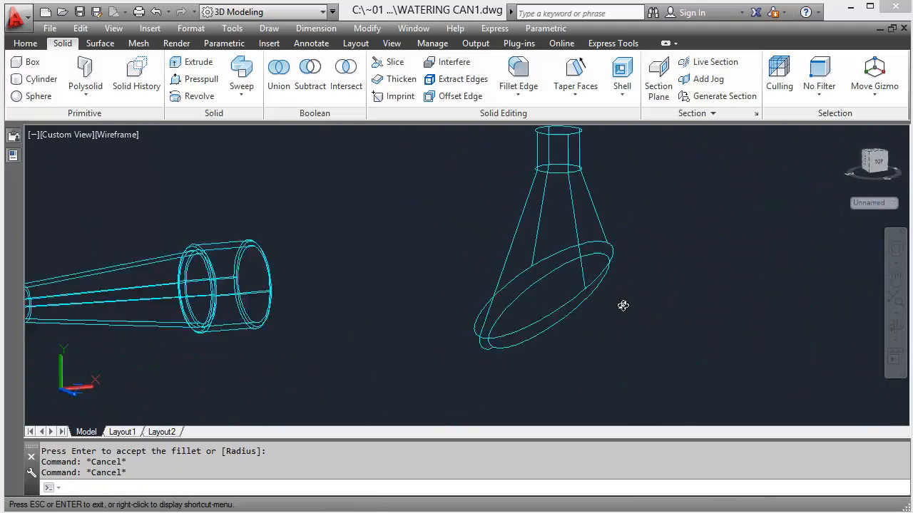
left_click(656, 78)
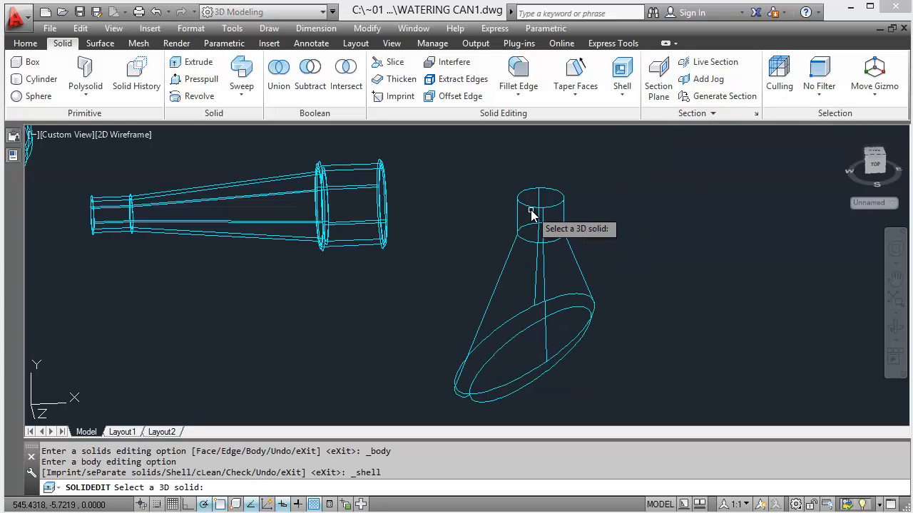
- Hollow the cone into a thin-walled shell with its end faces removed
left_click(531, 214)
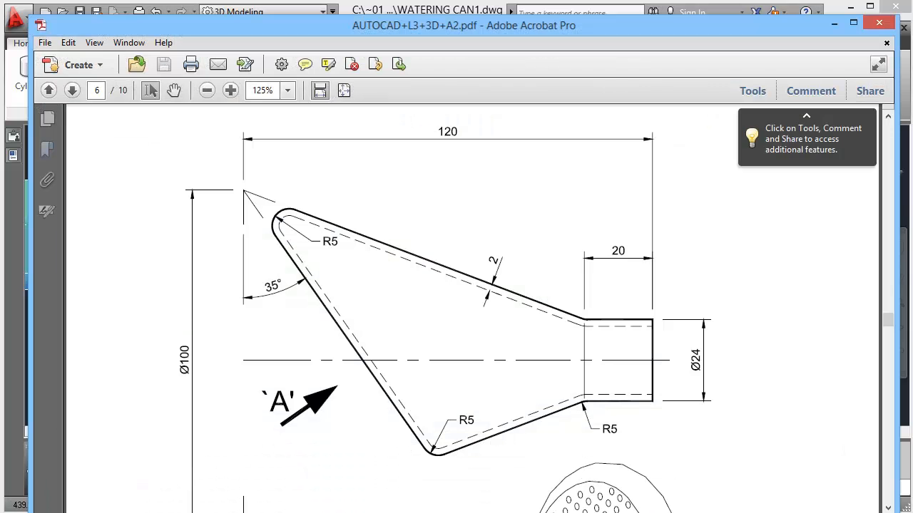
- Scroll to the rose detail: Ø2 holes equally spaced at 4mm centres about the face centre
scroll("down", 3)
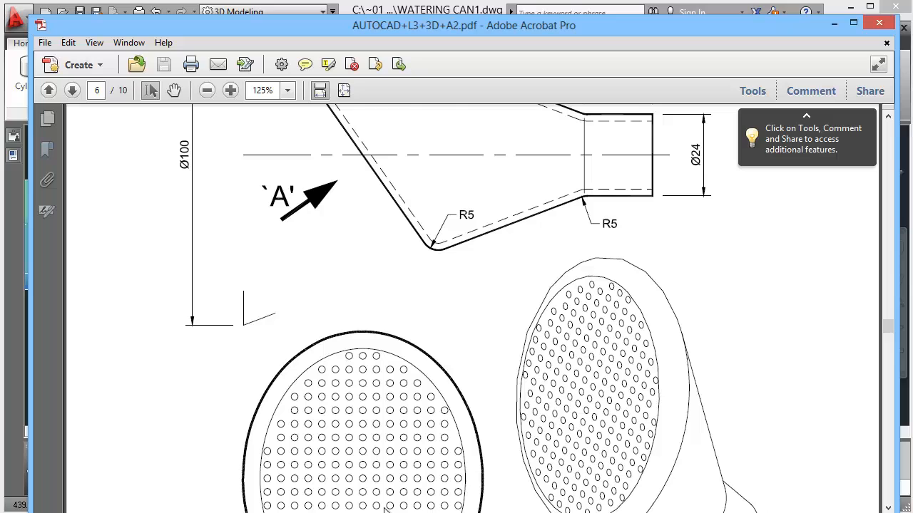
scroll("down", 3)
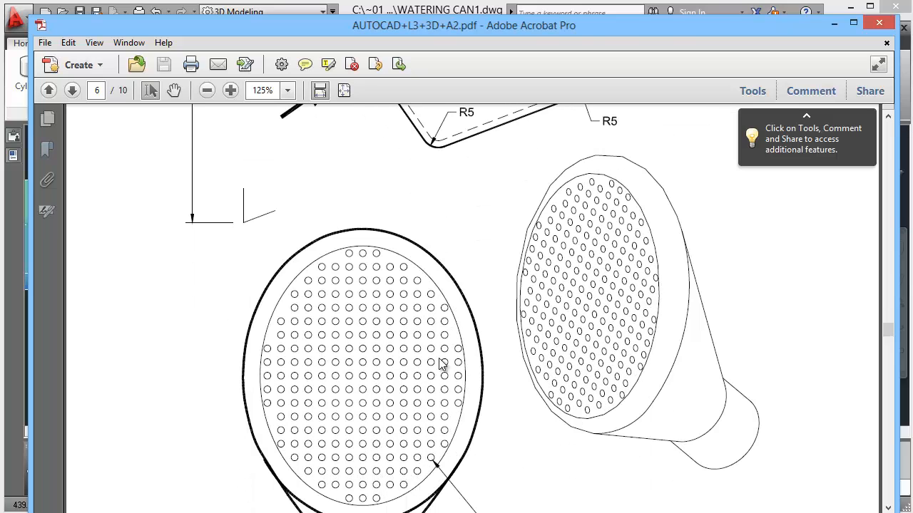
mouse_move(460, 311)
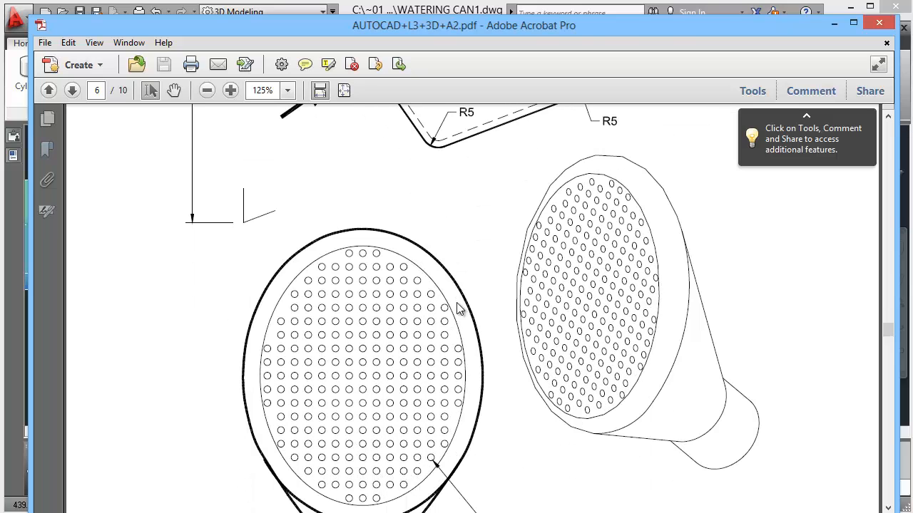
mouse_move(557, 307)
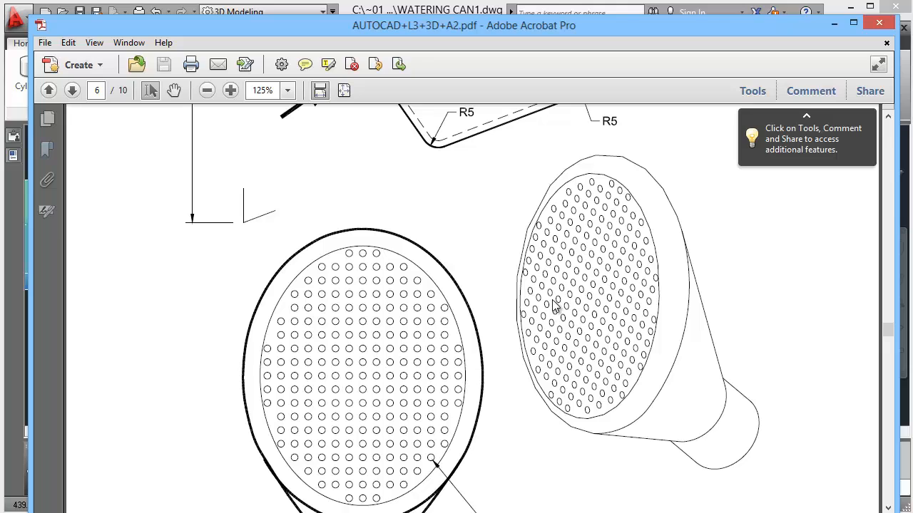
mouse_move(612, 288)
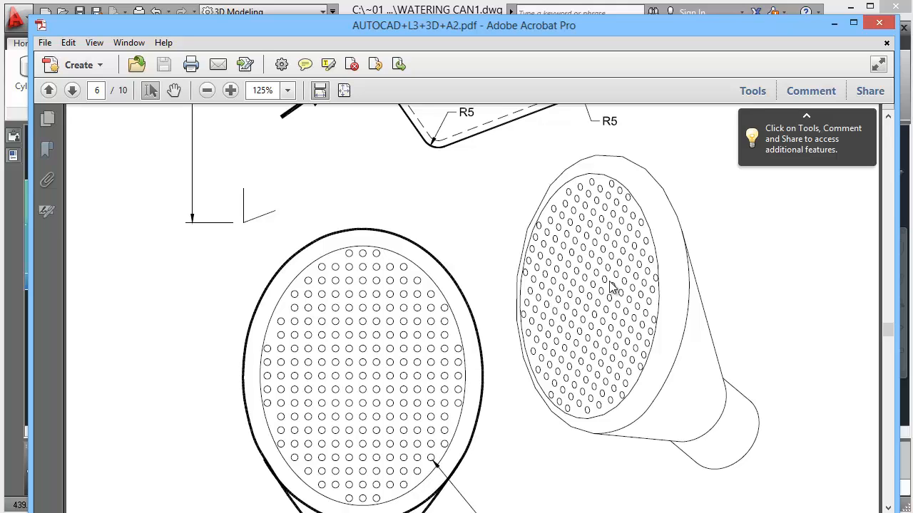
mouse_move(582, 340)
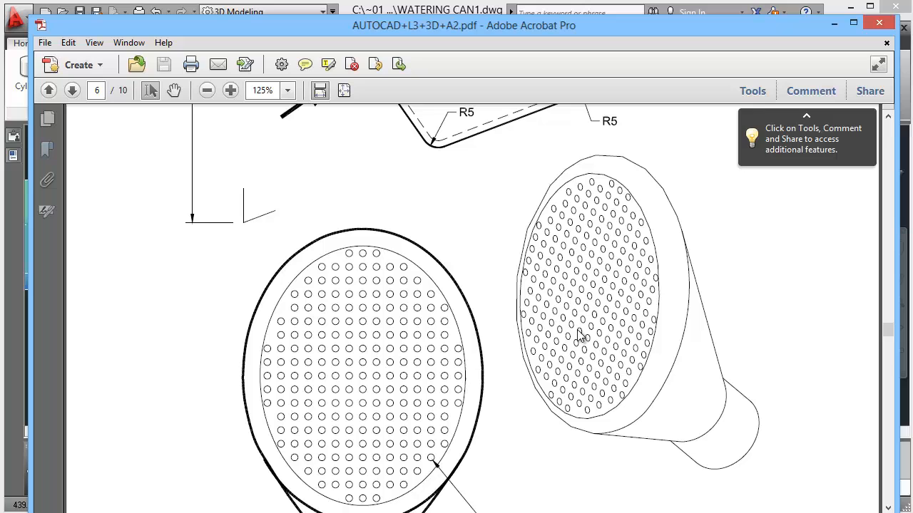
scroll("down", 3)
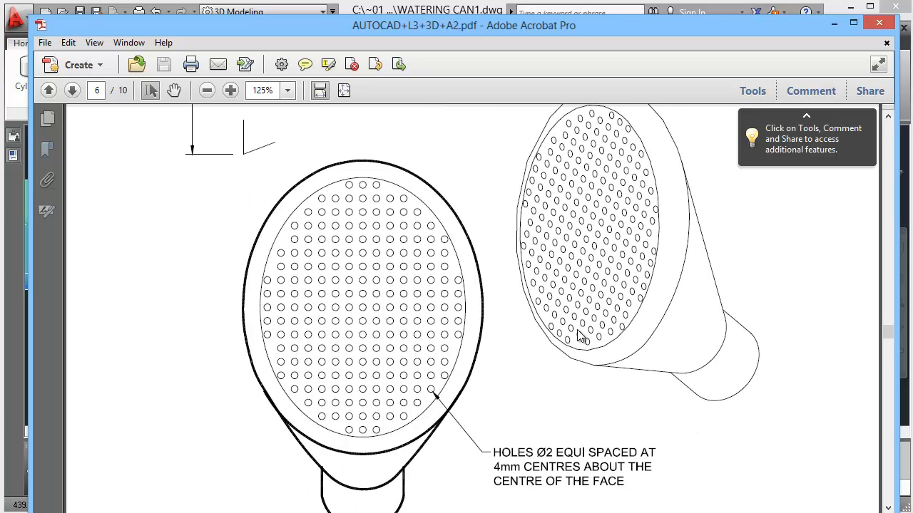
scroll("down", 3)
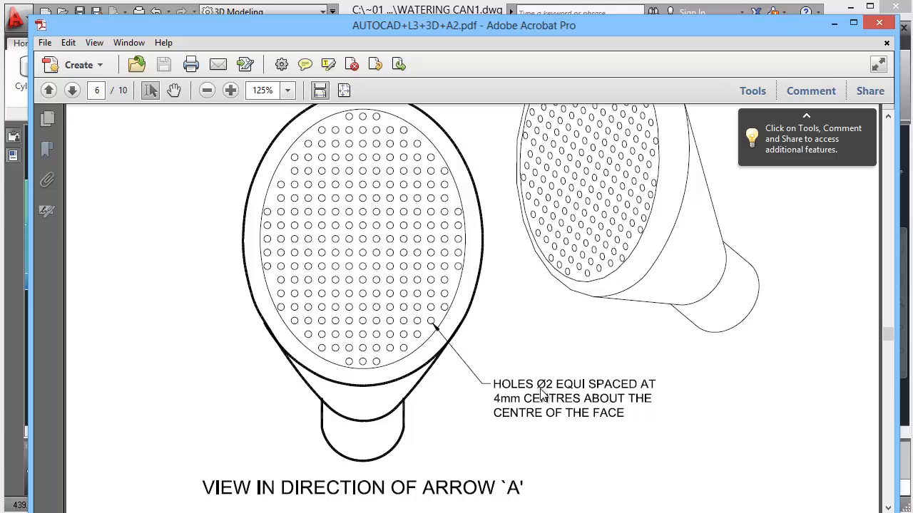
mouse_move(551, 405)
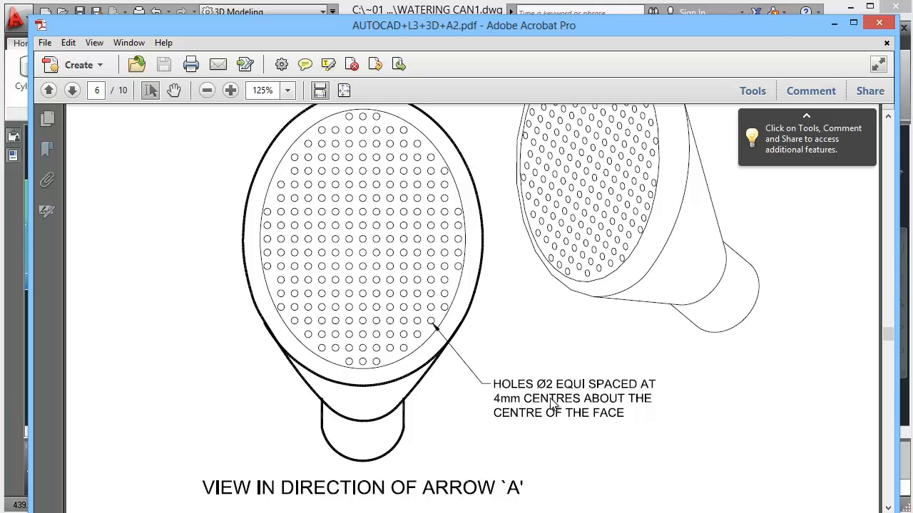
mouse_move(565, 419)
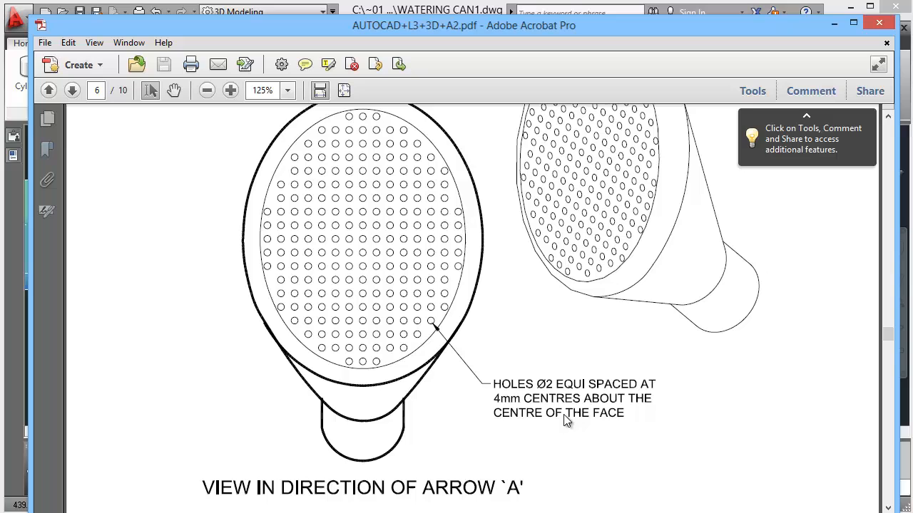
scroll("down", 3)
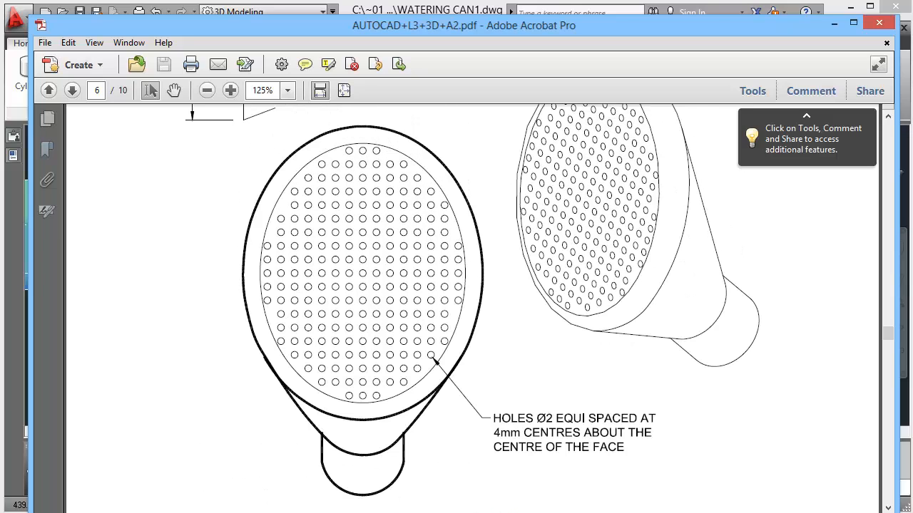
mouse_move(362, 278)
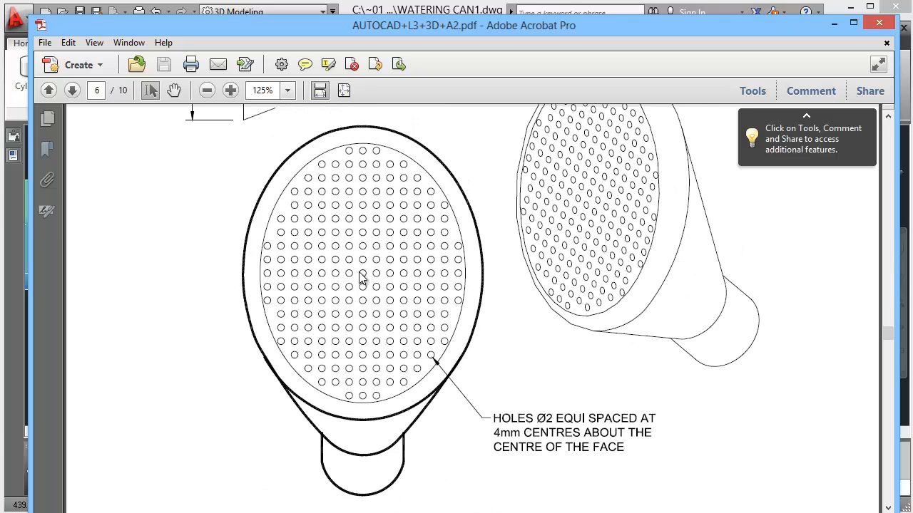
mouse_move(402, 282)
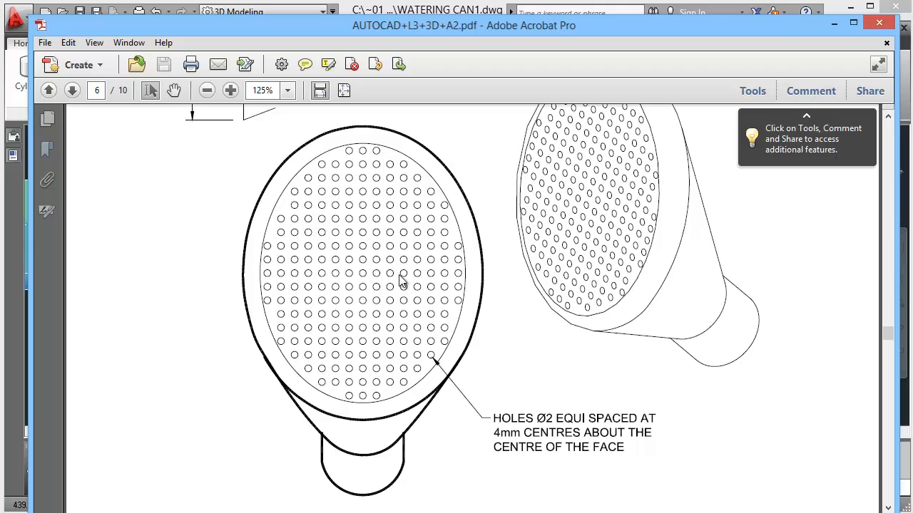
mouse_move(438, 276)
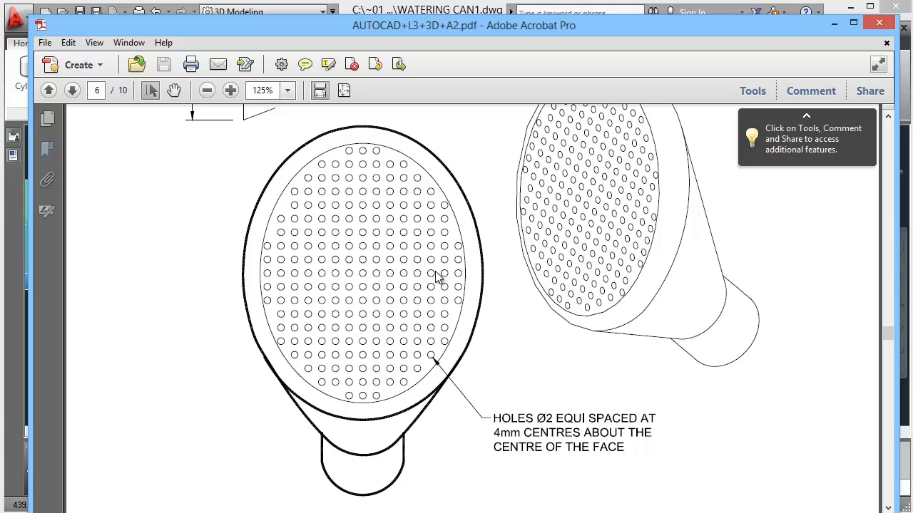
mouse_move(362, 341)
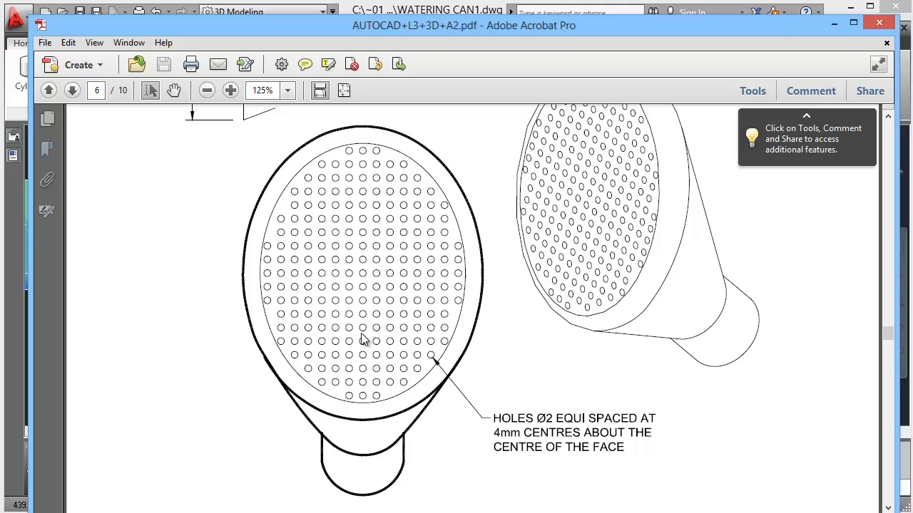
mouse_move(376, 316)
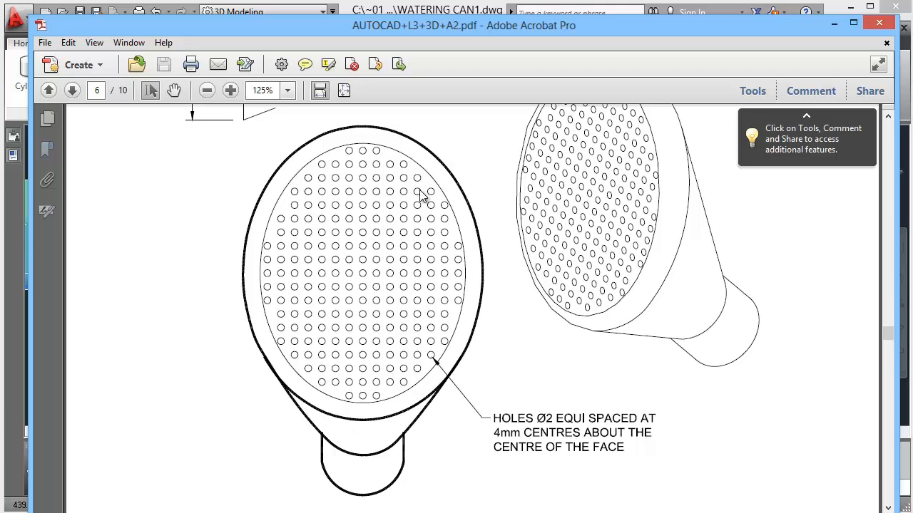
mouse_move(342, 136)
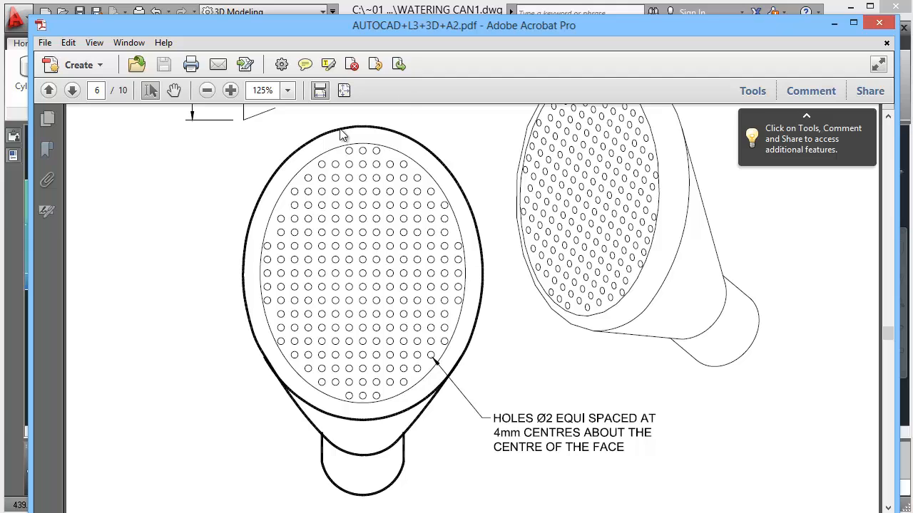
mouse_move(363, 127)
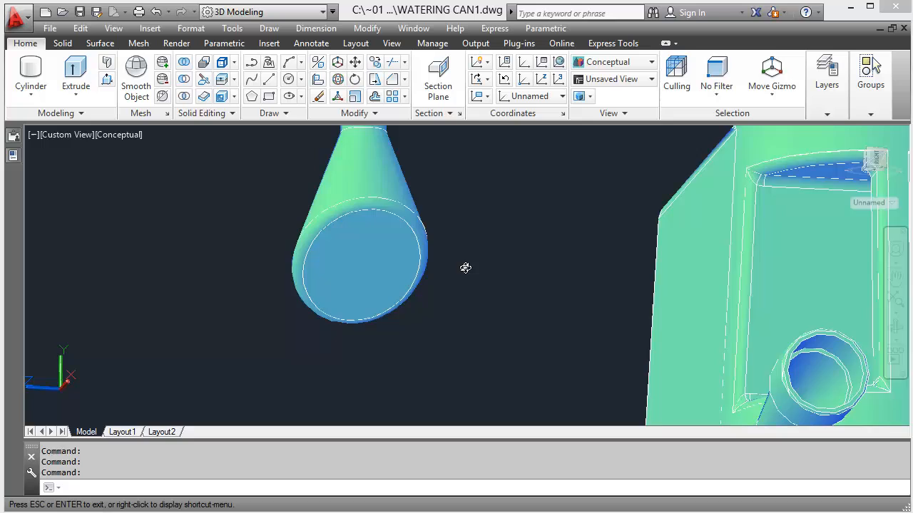
- Set the UCS to the rose's front face and view it face-on in Conceptual style
right_click(60, 373)
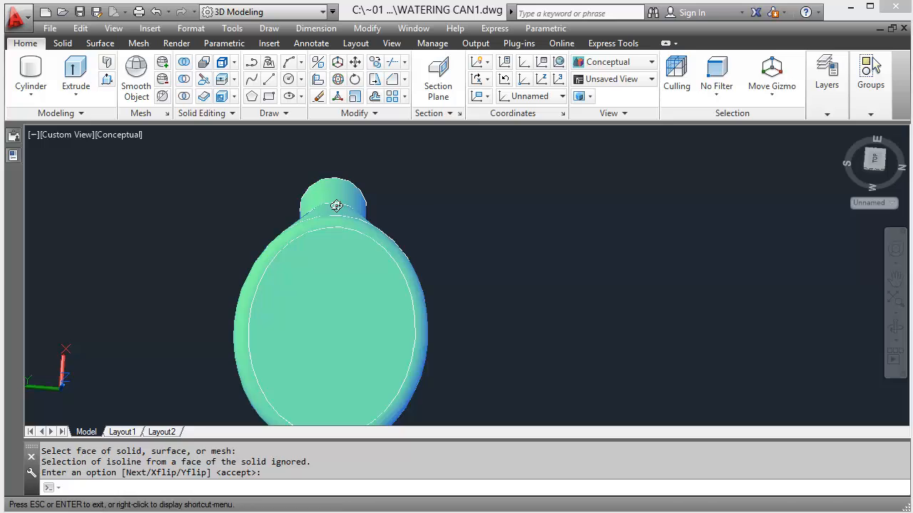
left_click(827, 84)
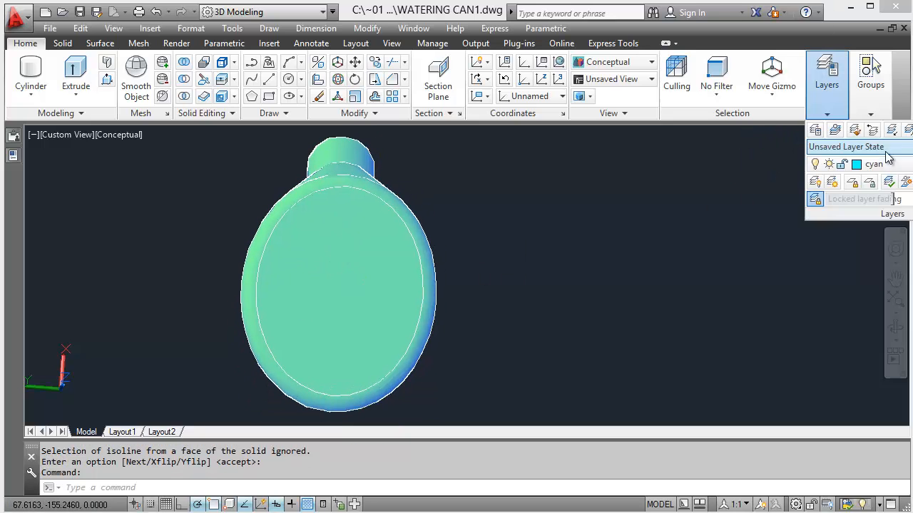
left_click(607, 61)
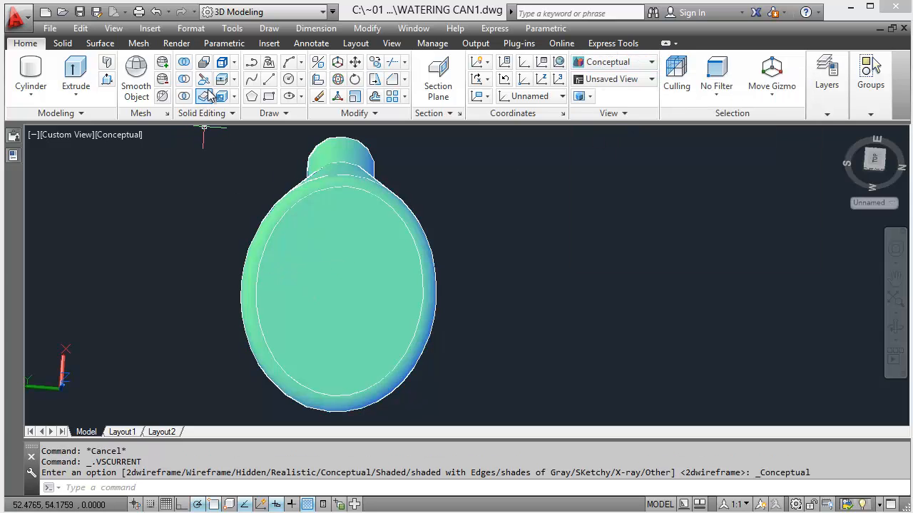
- Draw a radius-1 circle at the centre of the rose's front face as the first hole
left_click(203, 97)
type("C")
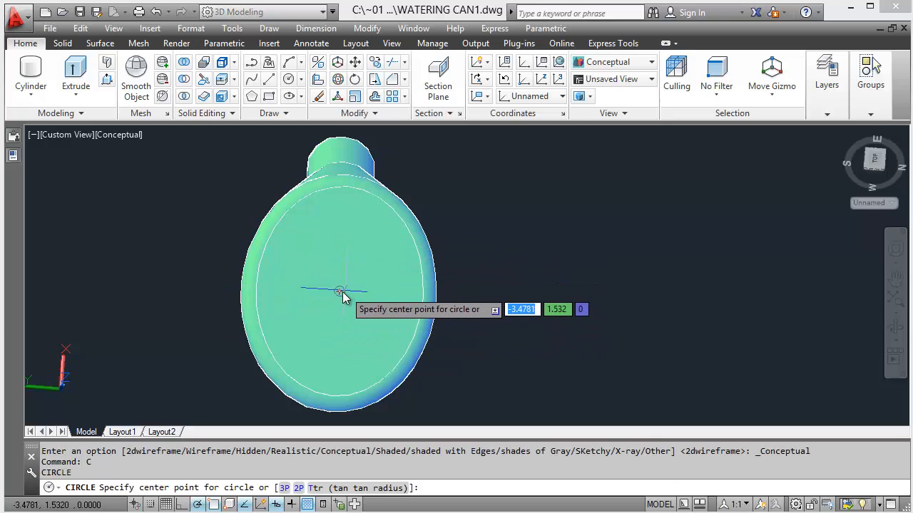
left_click(339, 291)
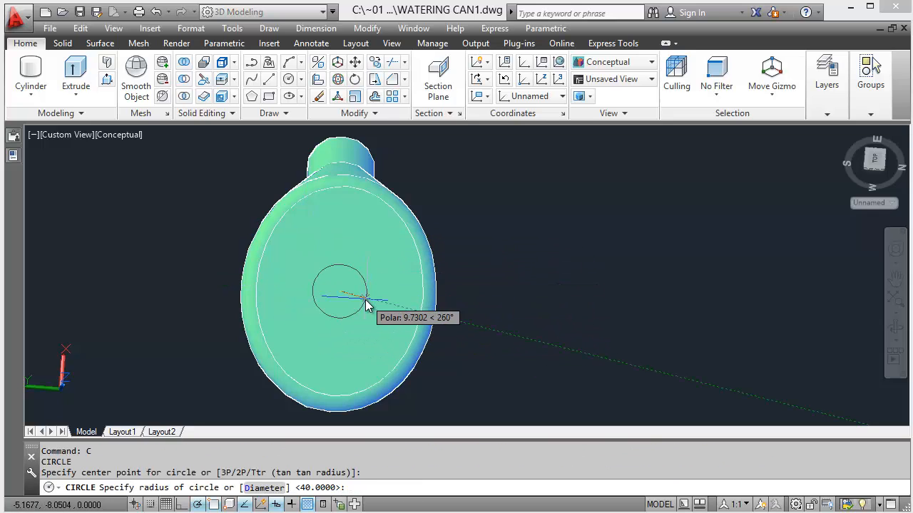
type("1")
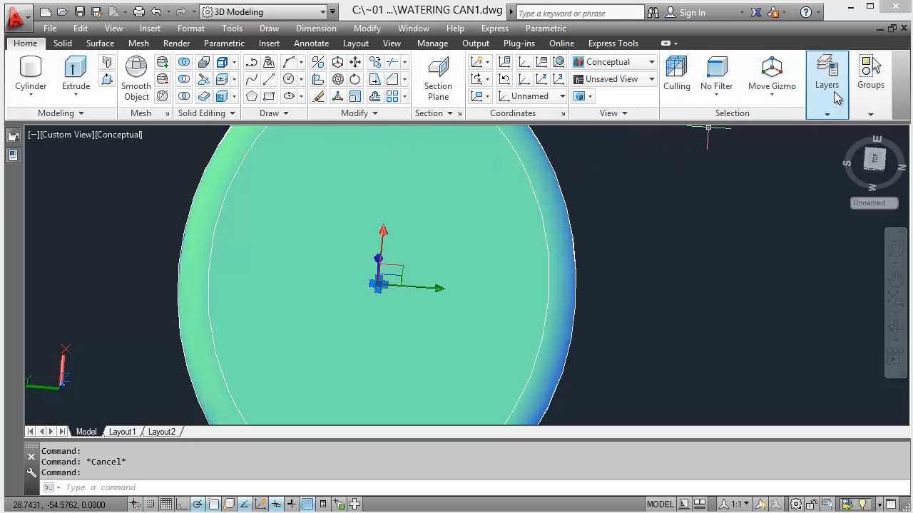
- Select the hole circle and bring up the Layer Properties Manager with LAY
left_click(827, 74)
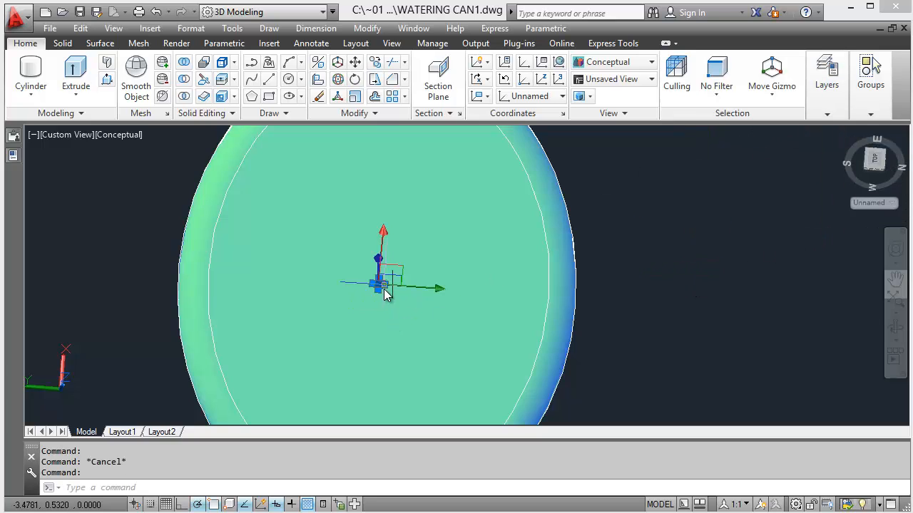
left_click(828, 71)
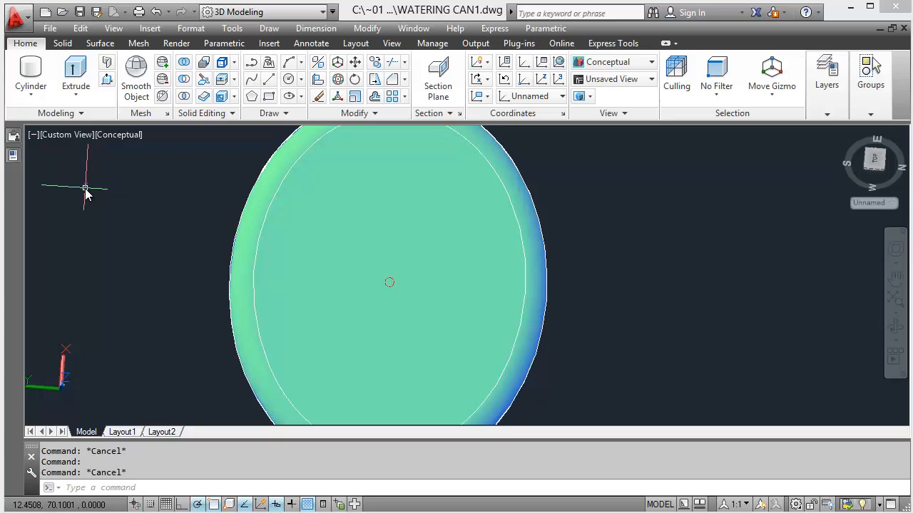
type("LAY")
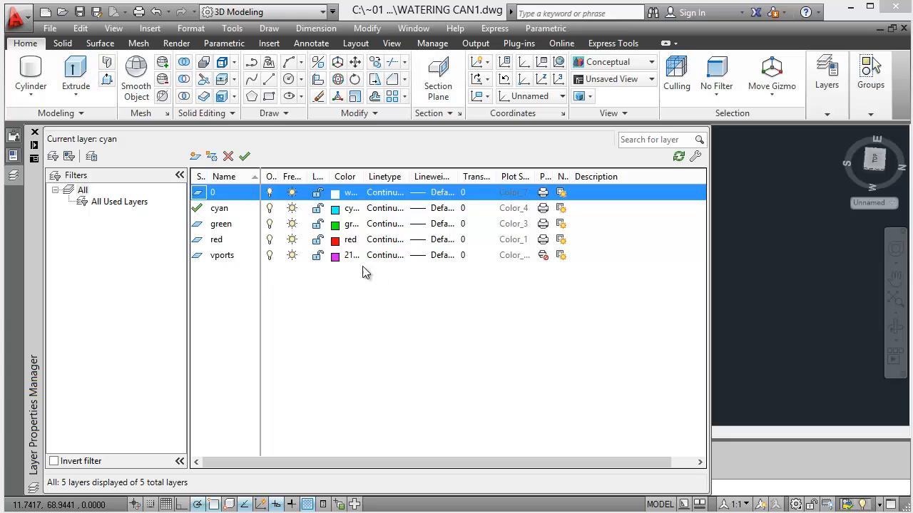
mouse_move(284, 264)
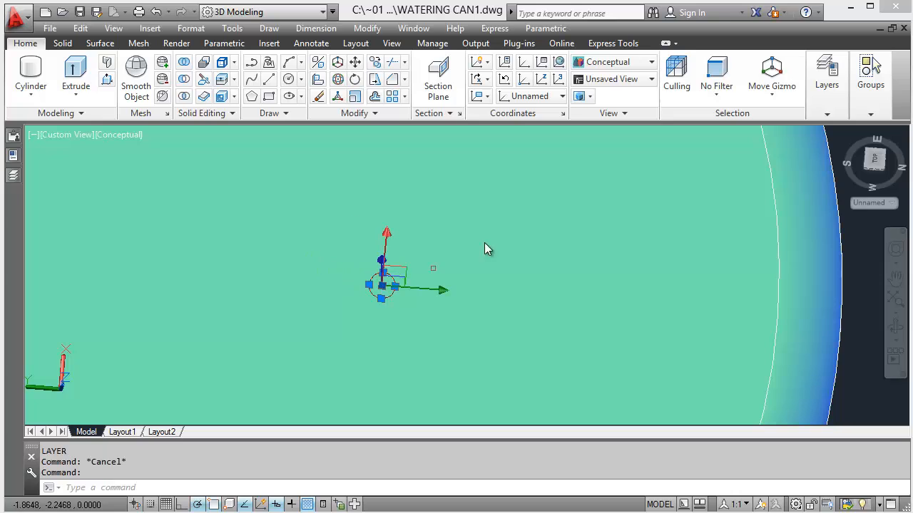
mouse_move(376, 106)
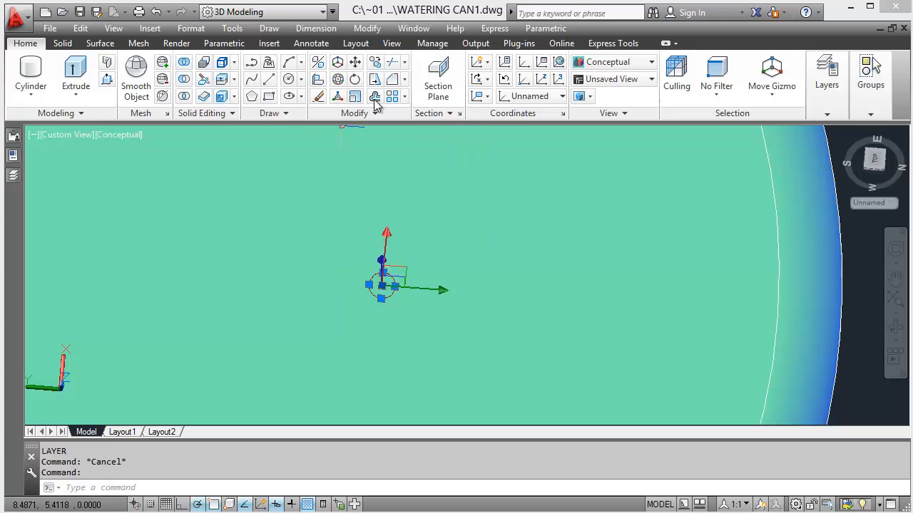
- Copy the hole circle into a row of evenly spaced circles at 4-unit centres
left_click(382, 285)
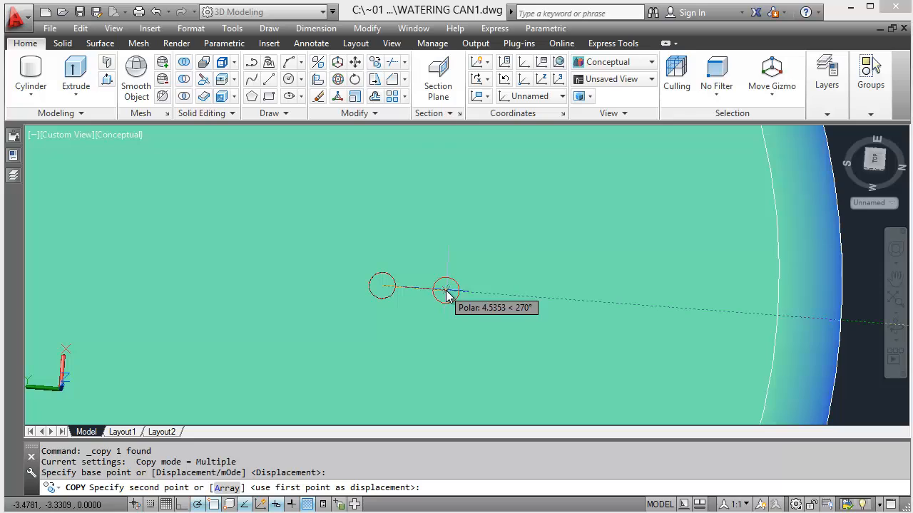
mouse_move(455, 298)
type("4")
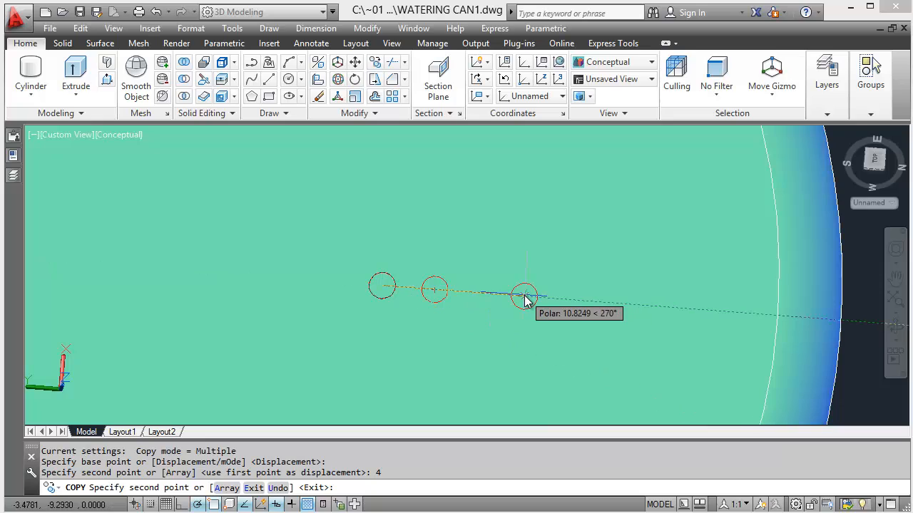
type("8")
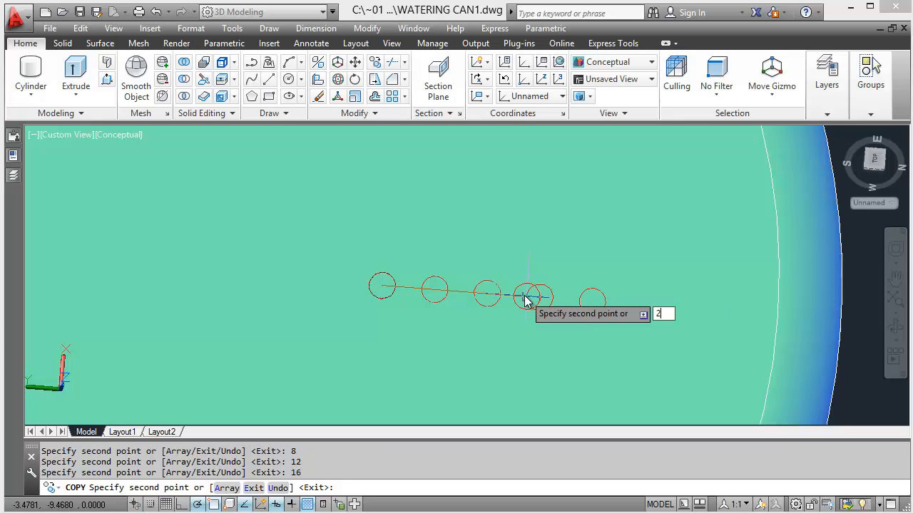
type("4")
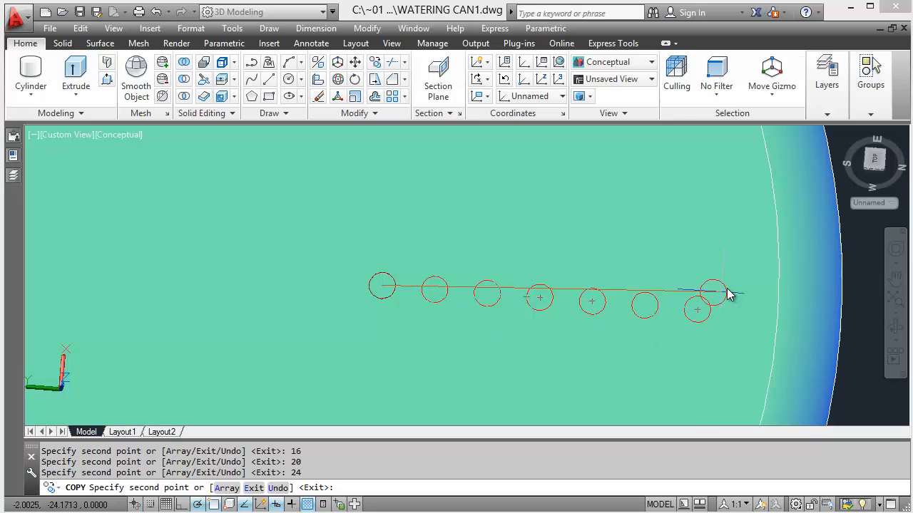
mouse_move(744, 317)
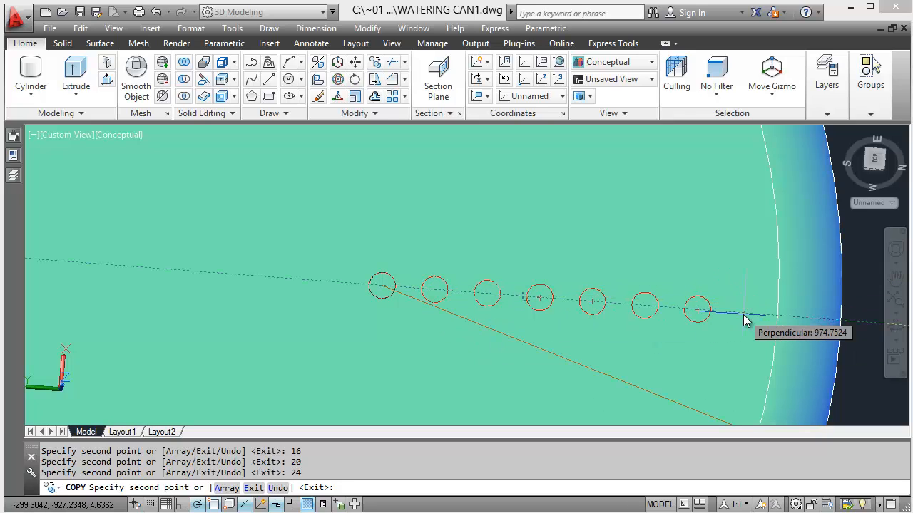
mouse_move(744, 314)
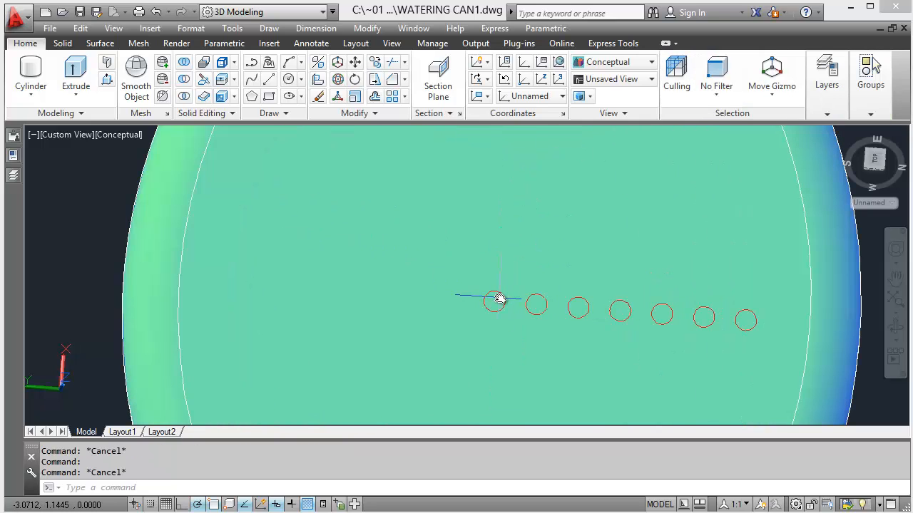
- Copy the row of hole circles upward at 4-unit spacing, entering displacements 8 and 40
left_click(496, 299)
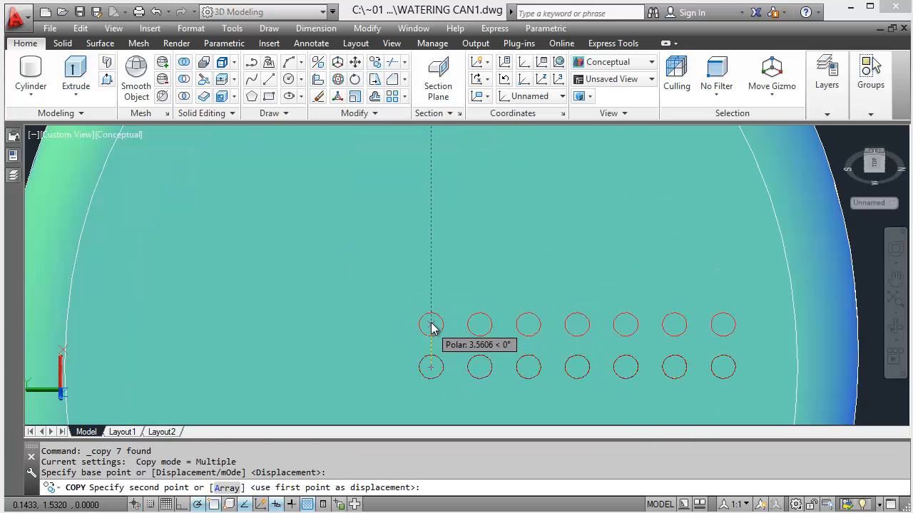
left_click(431, 268)
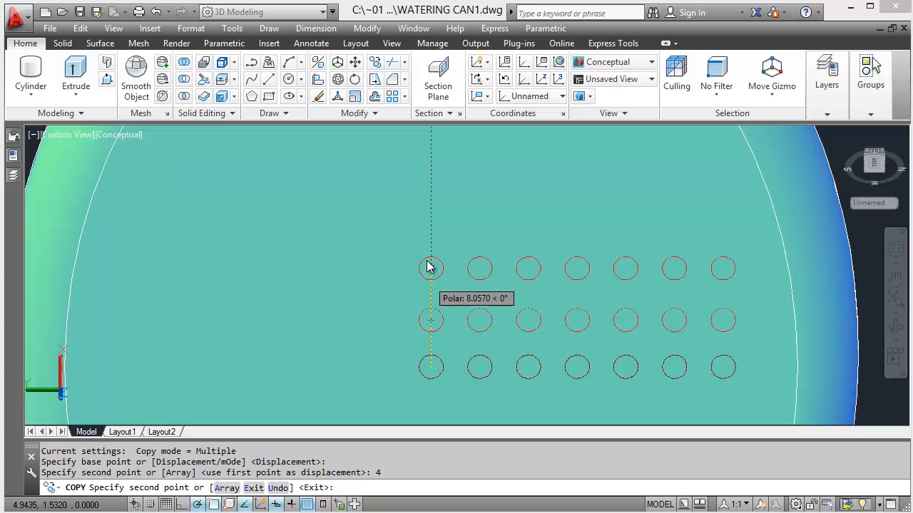
type("8")
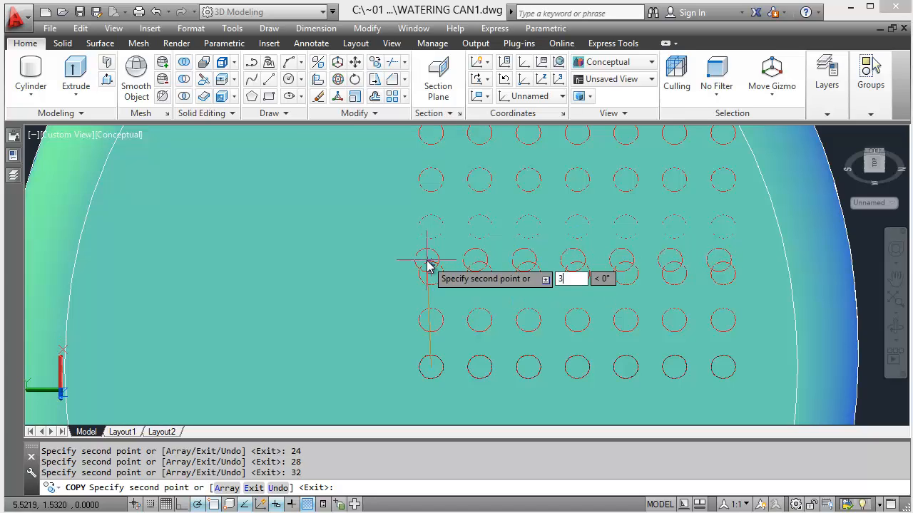
type("40")
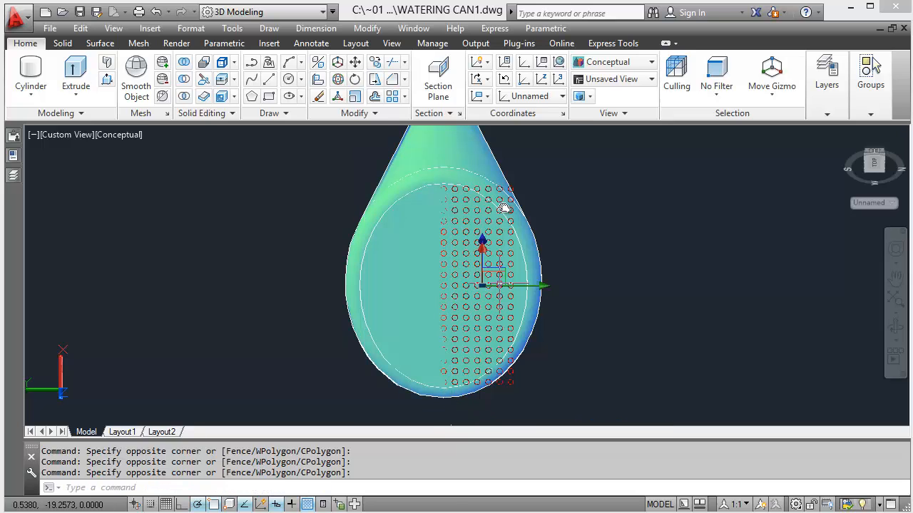
- Mirror the hole grid about the centre line (MI) and erase stray circles at the top-left edge
type("mi")
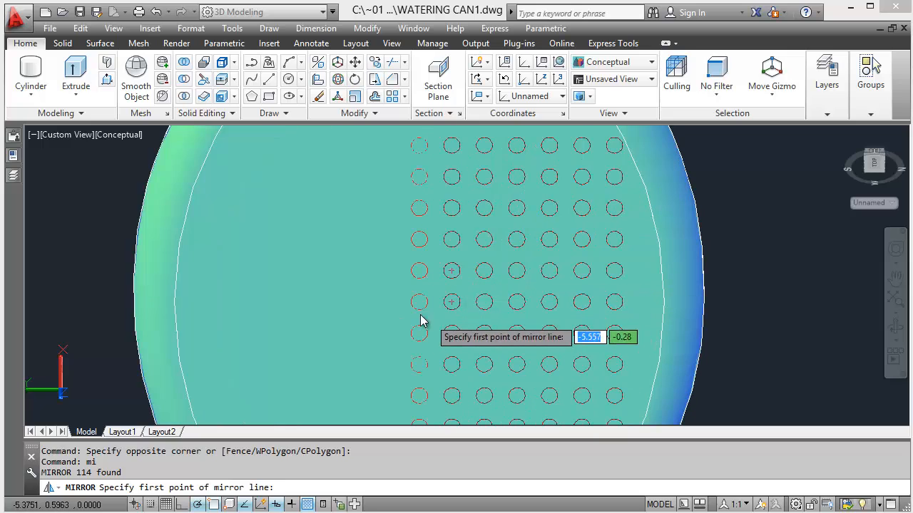
left_click(419, 271)
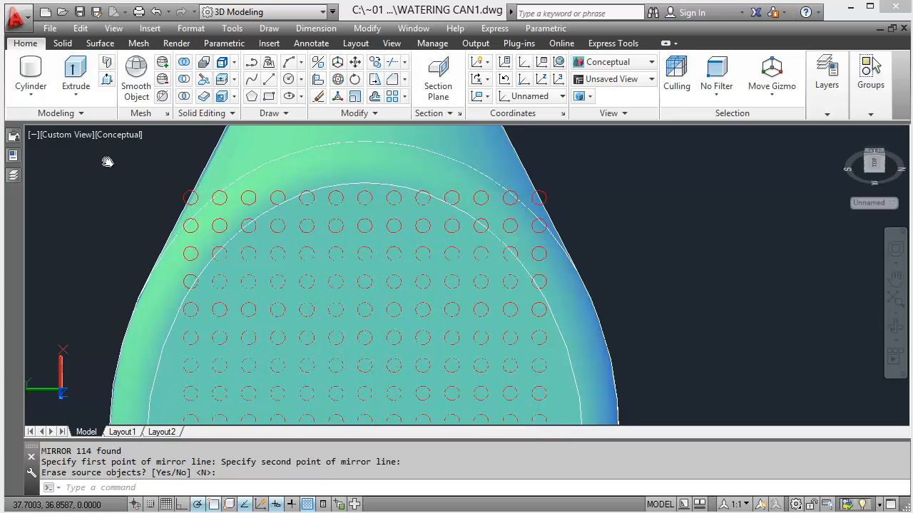
left_click_drag(107, 163, 286, 244)
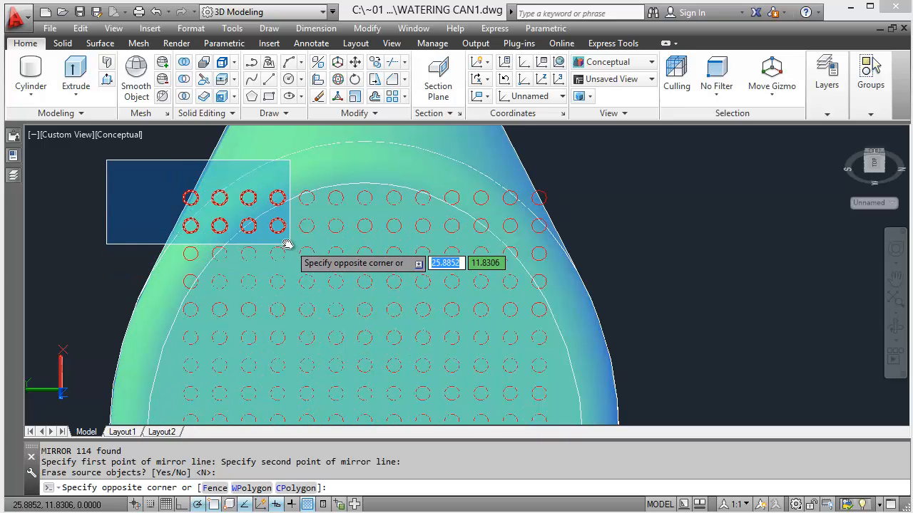
left_click(220, 266)
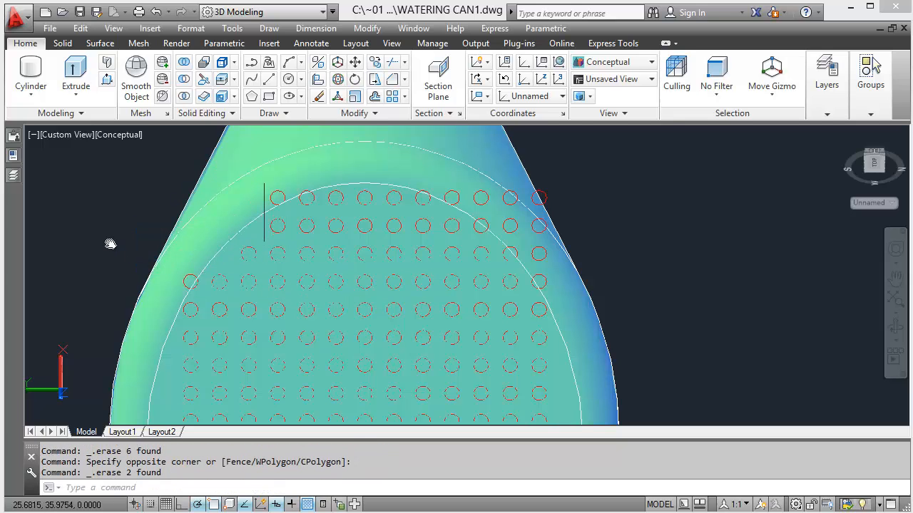
left_click(188, 282)
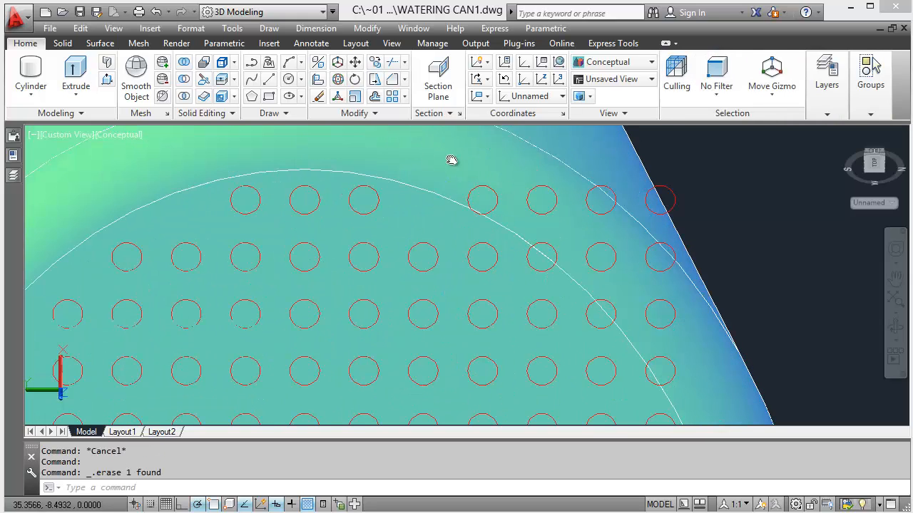
- Repeat ERASE to remove the remaining circles lying outside the rose outline
right_click(425, 221)
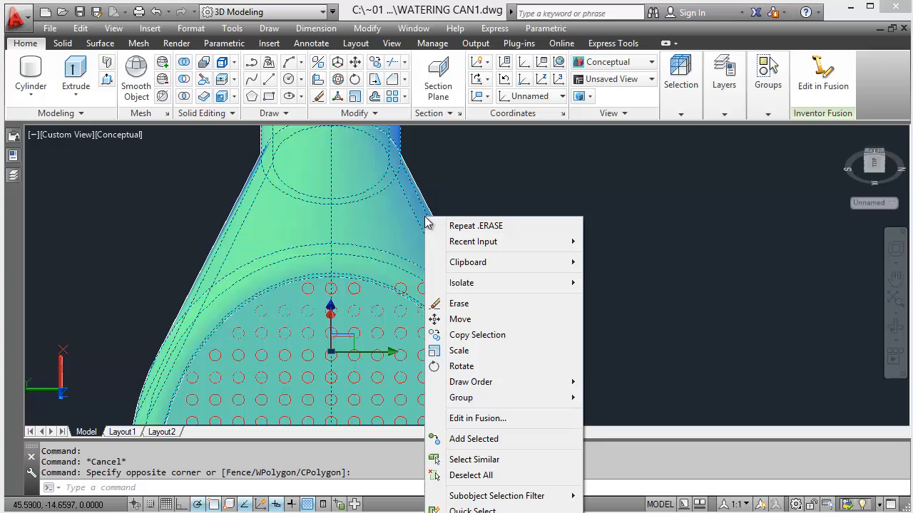
left_click(459, 302)
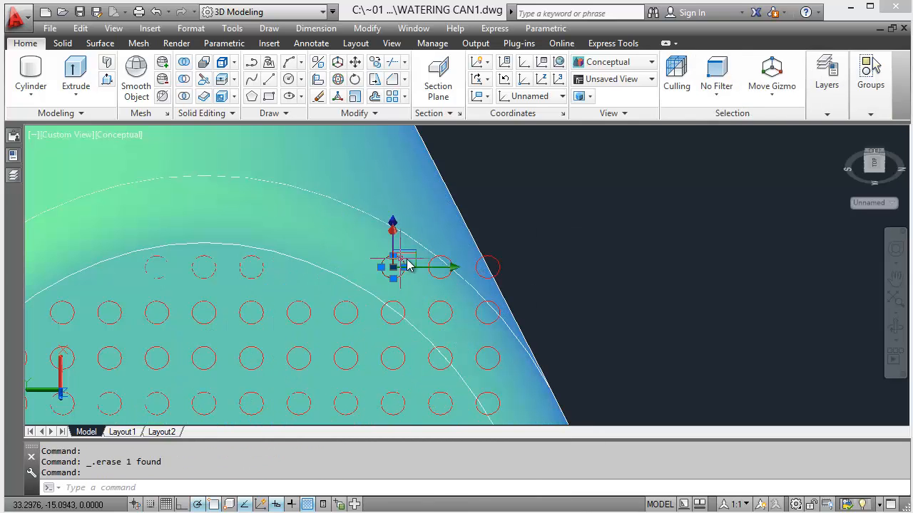
left_click(827, 74)
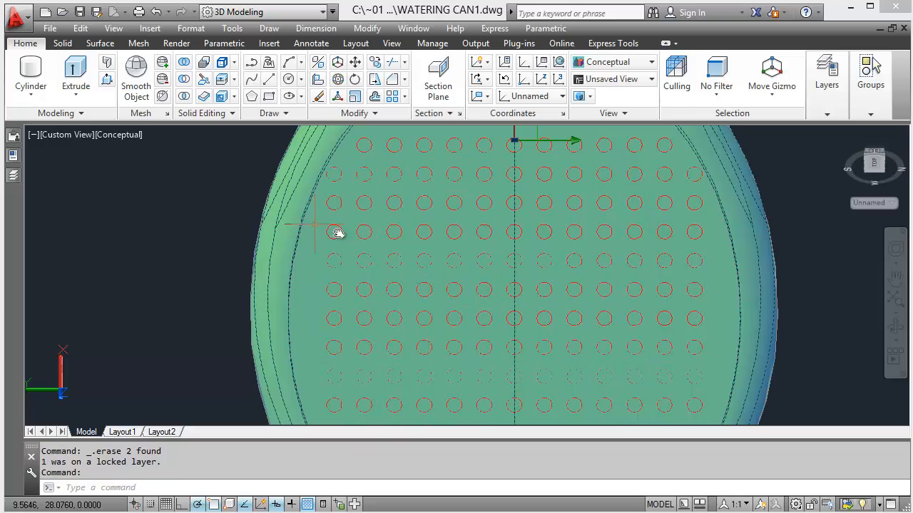
left_click_drag(337, 233, 379, 416)
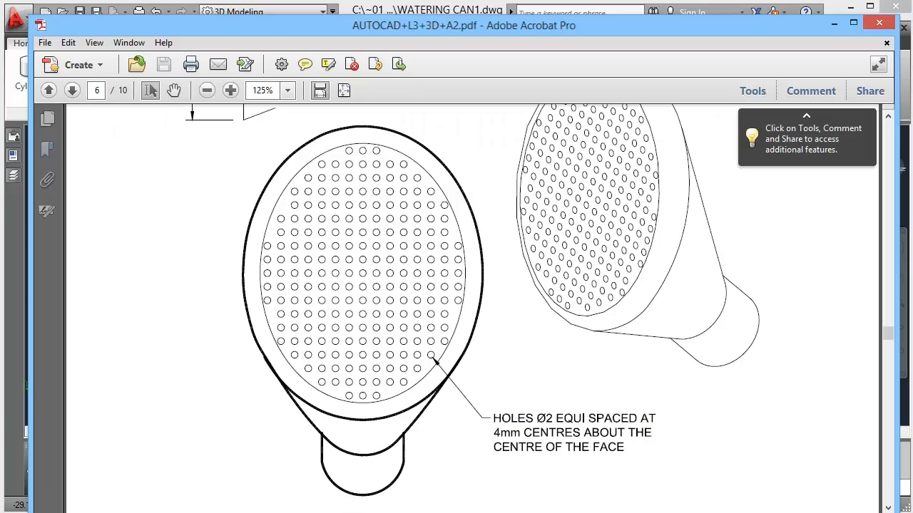
mouse_move(270, 248)
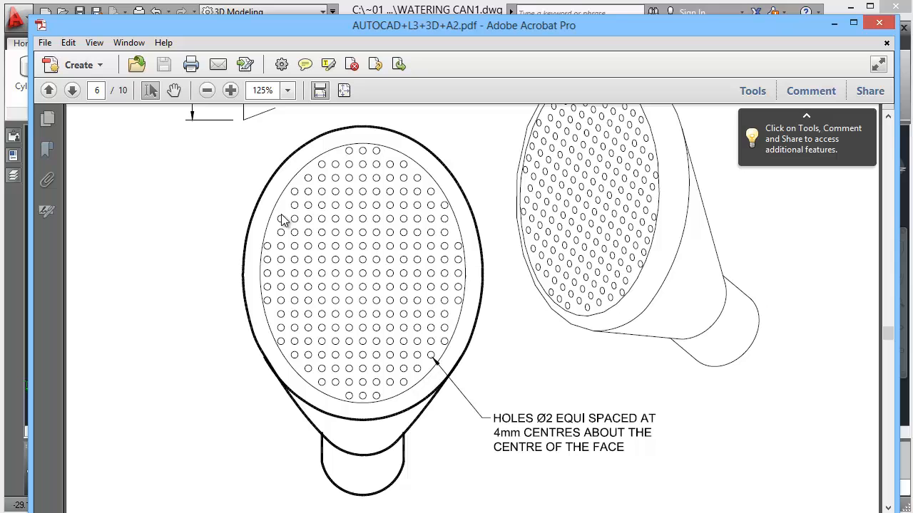
mouse_move(345, 165)
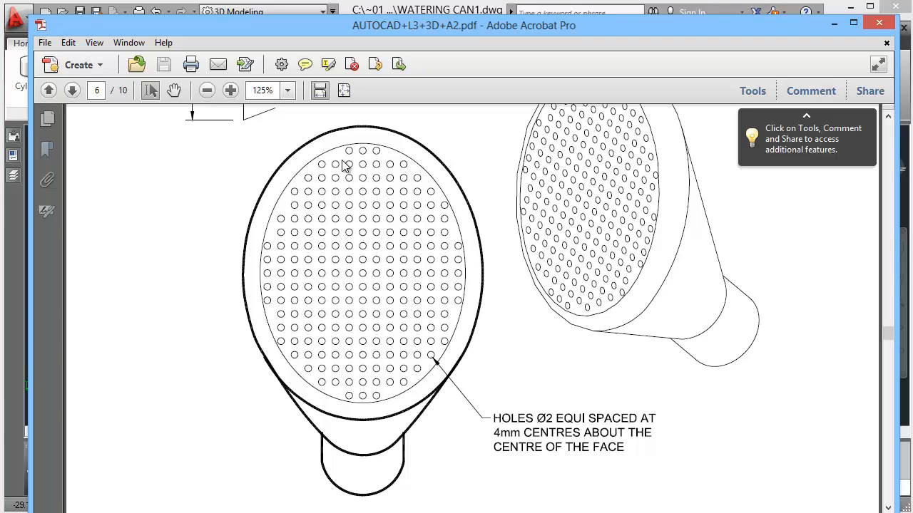
mouse_move(346, 165)
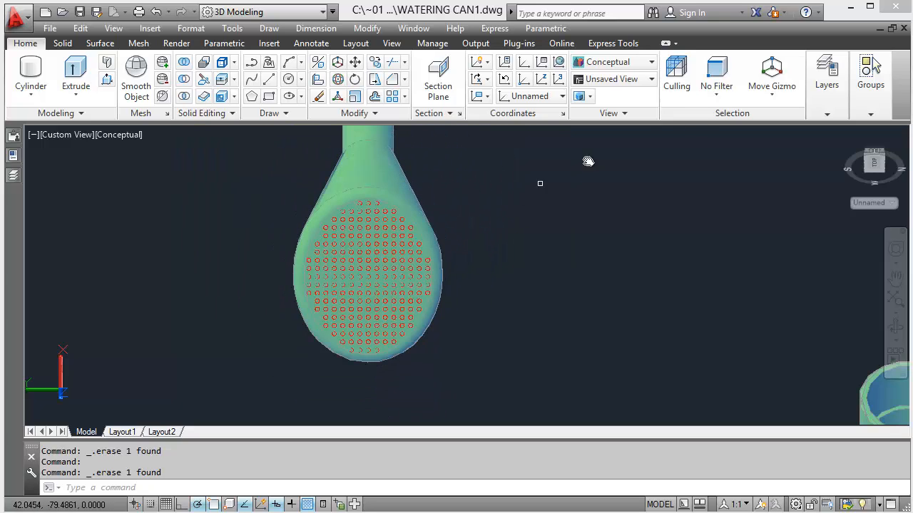
- Window-select all 210 hole circles and extrude them into solids 10 units tall
left_click(827, 75)
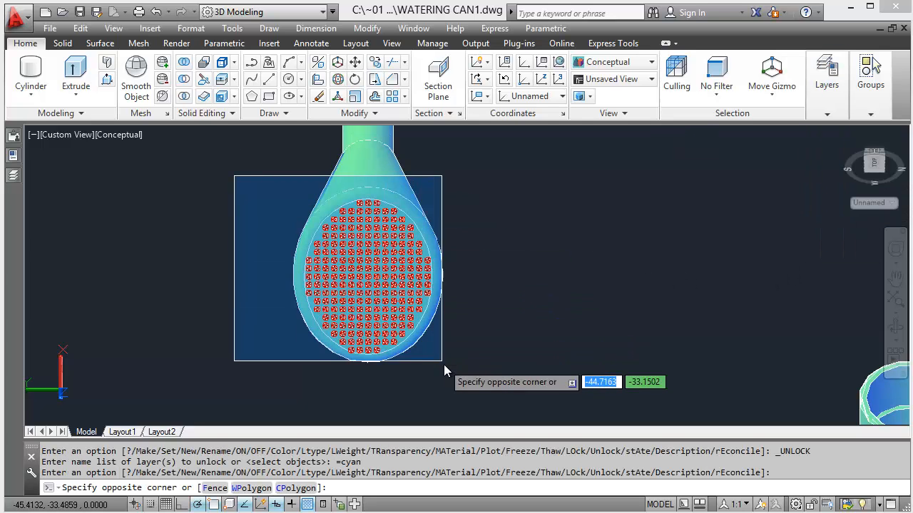
left_click(827, 84)
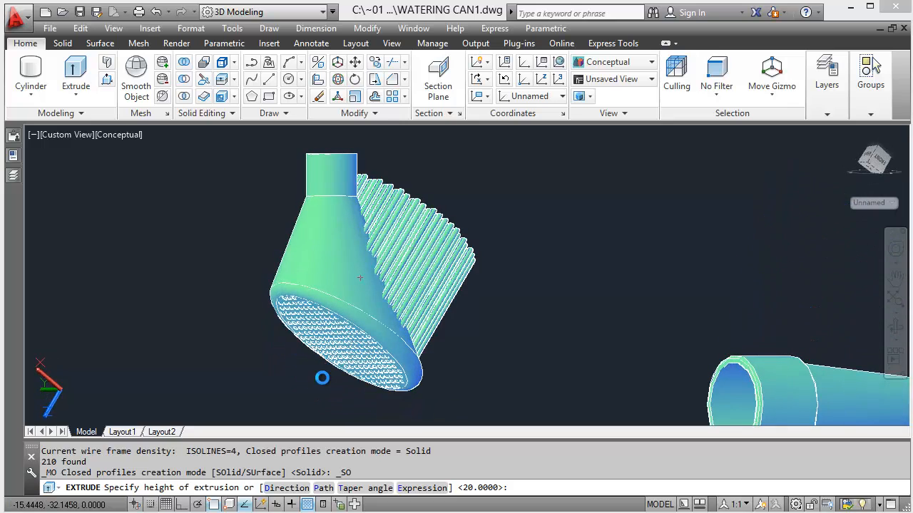
mouse_move(305, 394)
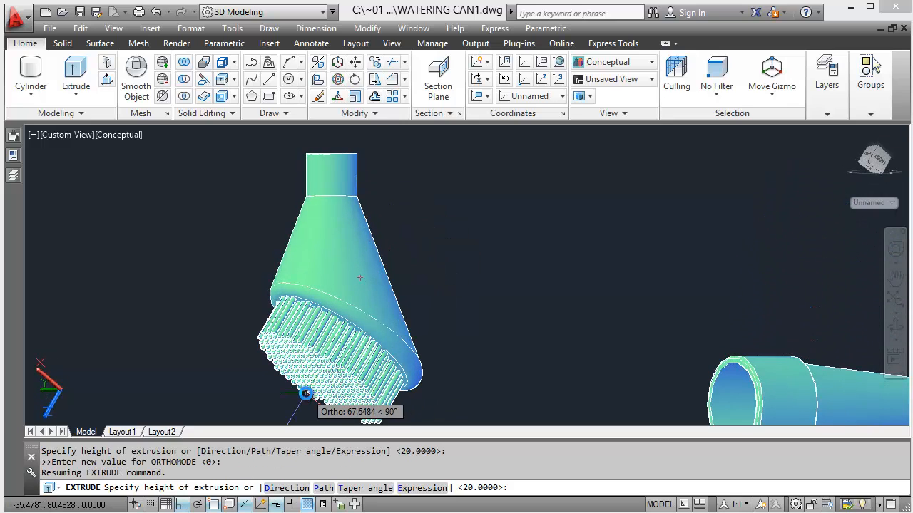
mouse_move(297, 411)
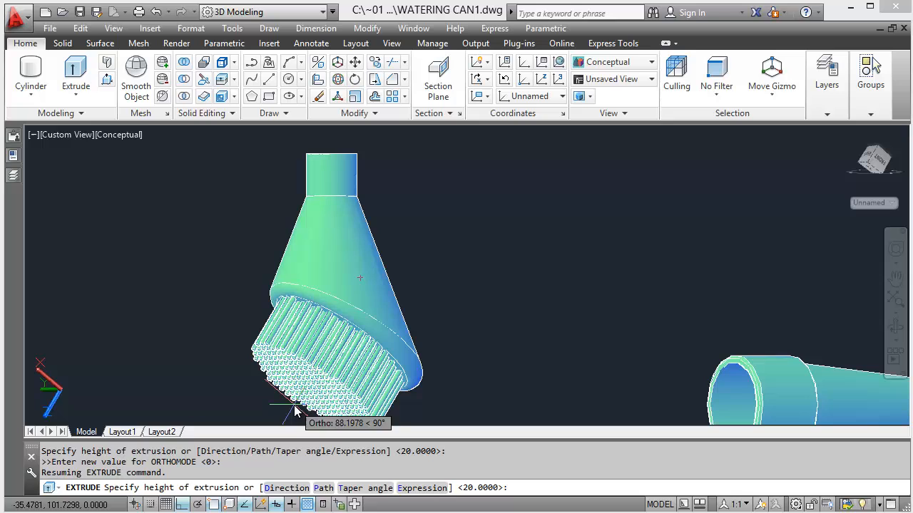
type("10")
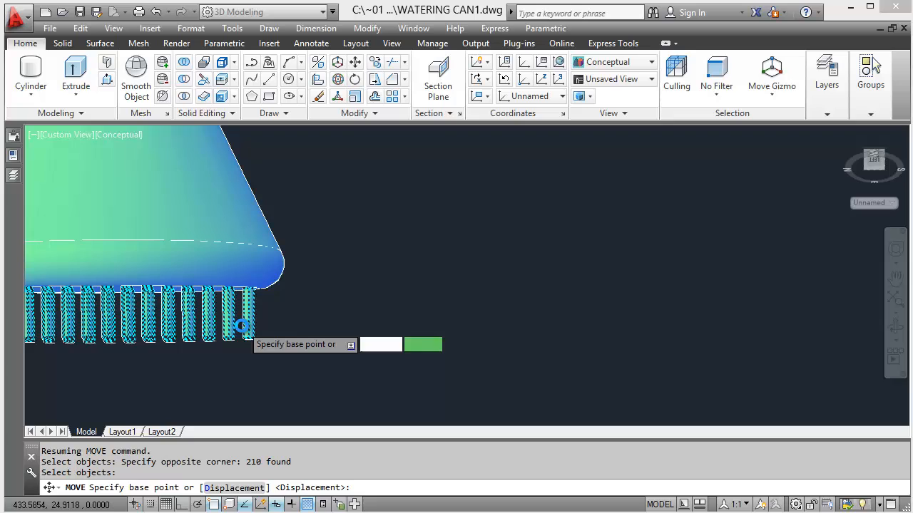
- Pick the base point for moving the 210 hole cylinders 4 units down through the face
left_click(241, 325)
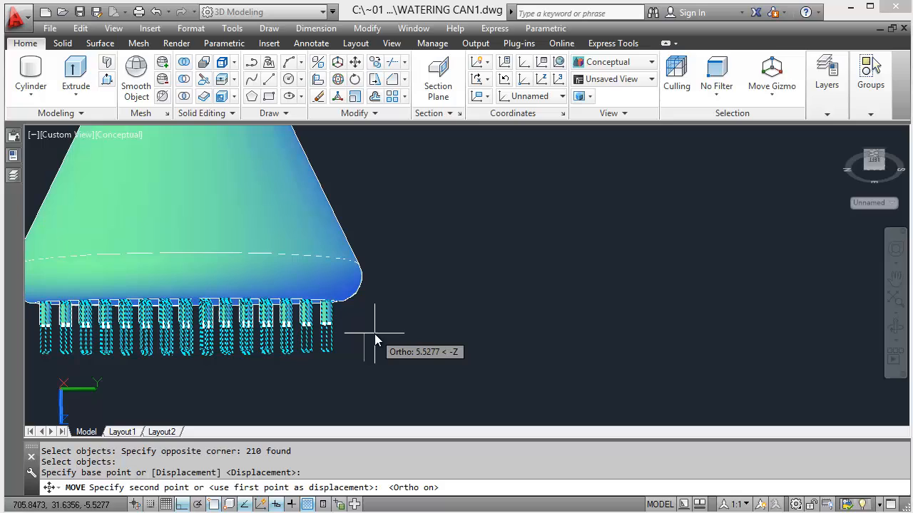
mouse_move(377, 333)
type("4")
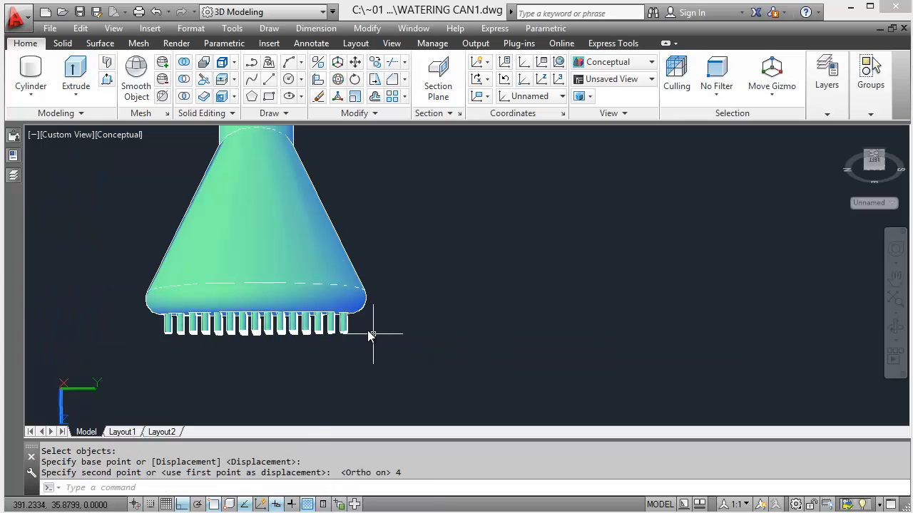
mouse_move(235, 128)
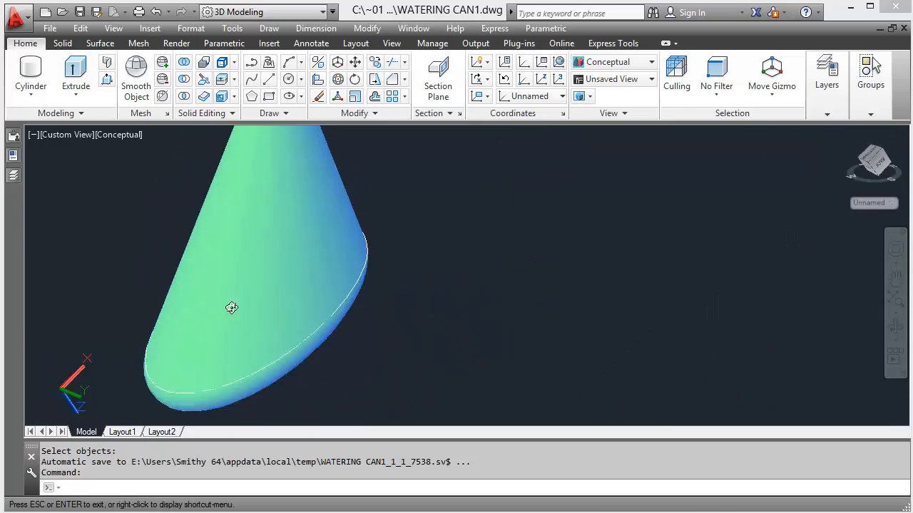
- Orbit and zoom out to inspect the perforated rose face with the can body and spout
left_click_drag(231, 308, 255, 396)
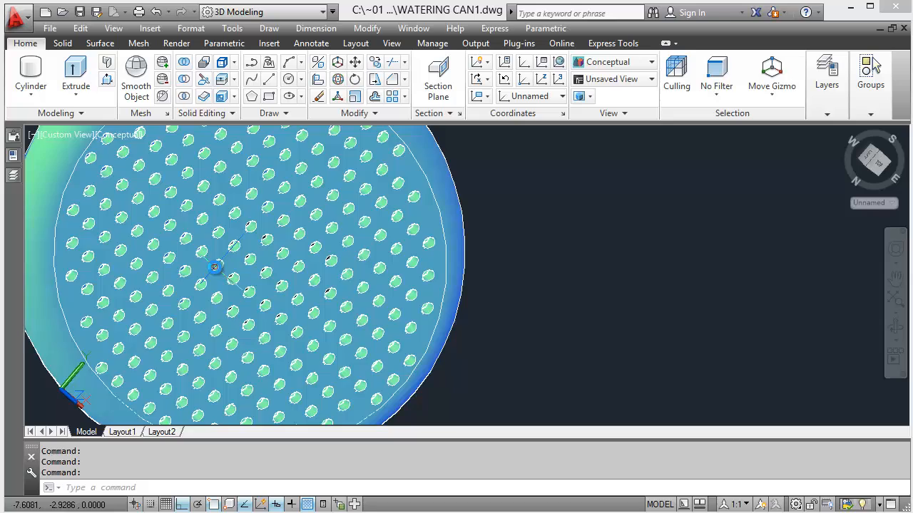
scroll("down", 3)
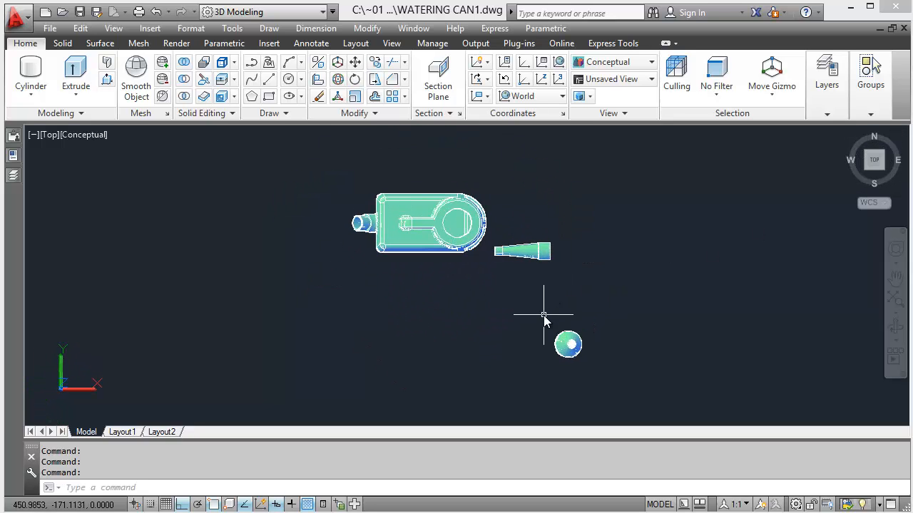
mouse_move(756, 182)
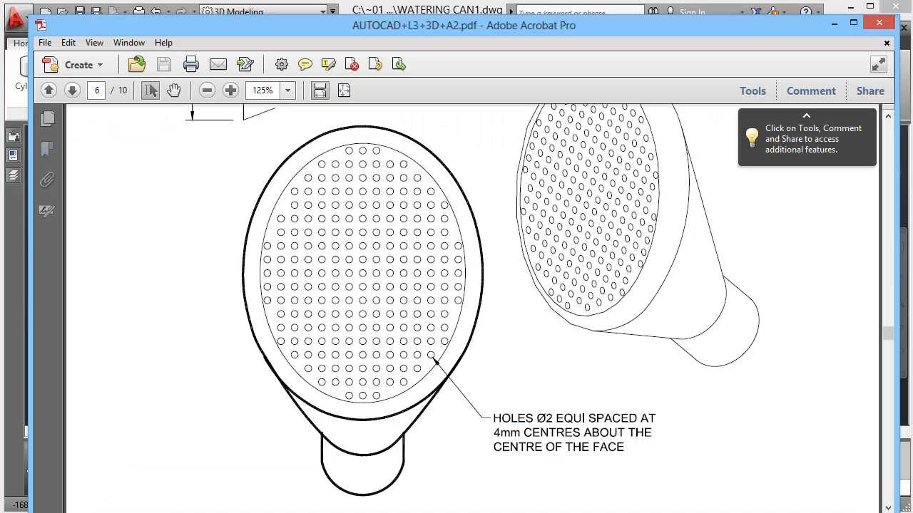
- Page back from page 6 to page 4 showing the spout's 45°, Ø40 and R50 dimensions
left_click(49, 91)
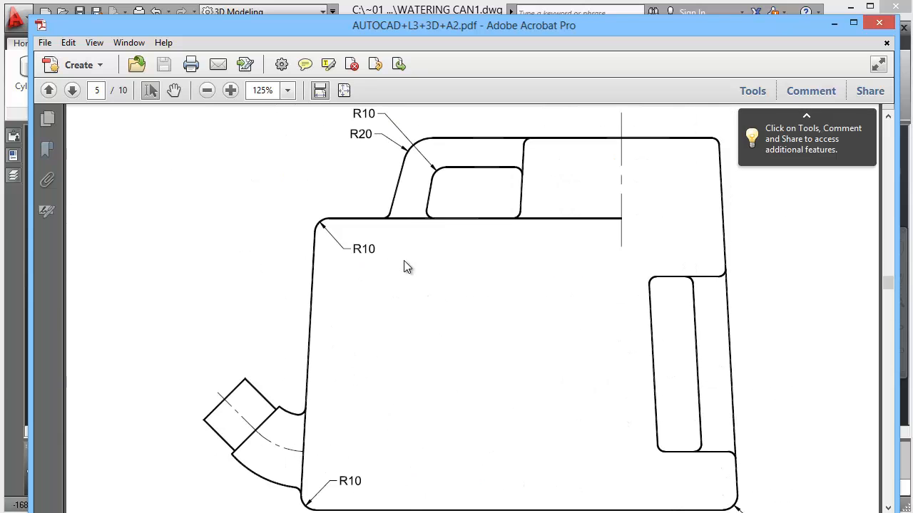
left_click(49, 90)
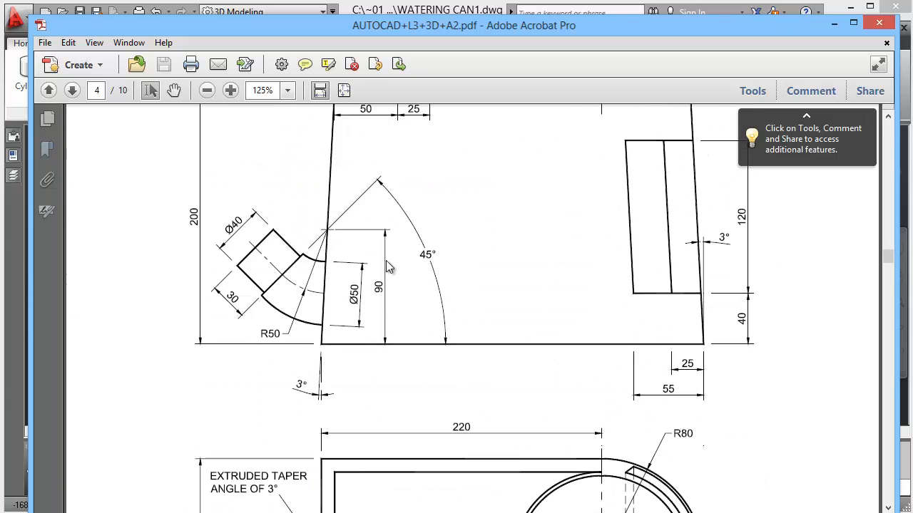
mouse_move(278, 299)
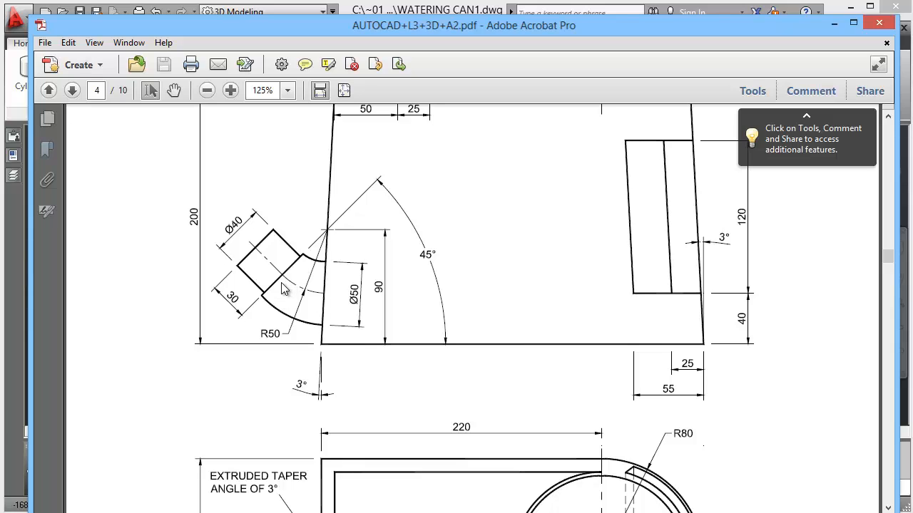
mouse_move(271, 312)
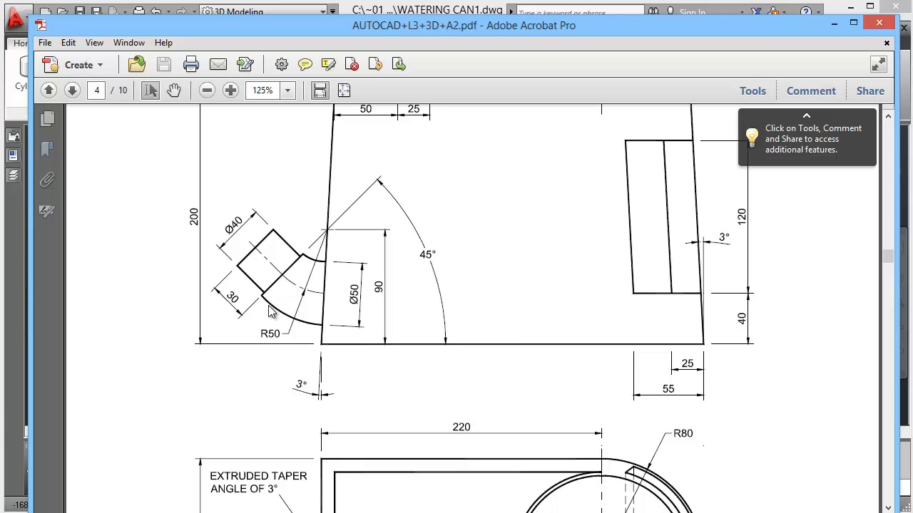
mouse_move(311, 308)
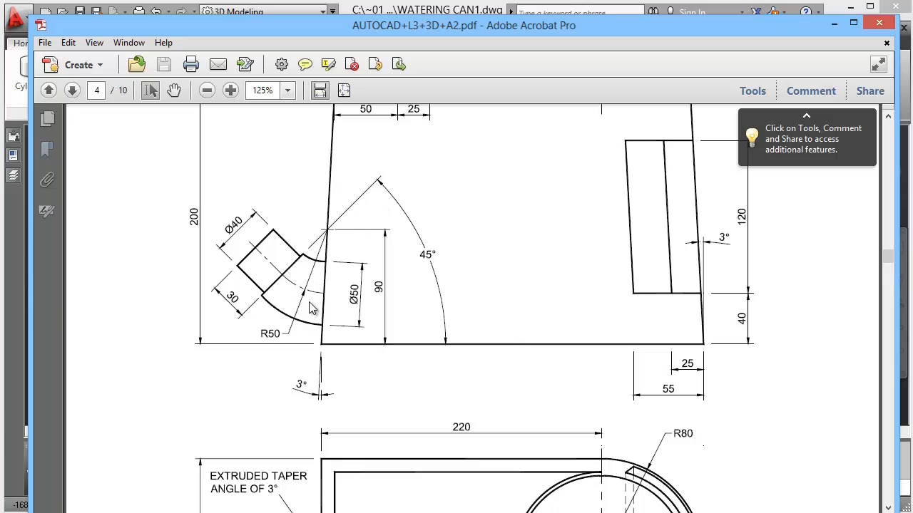
mouse_move(299, 298)
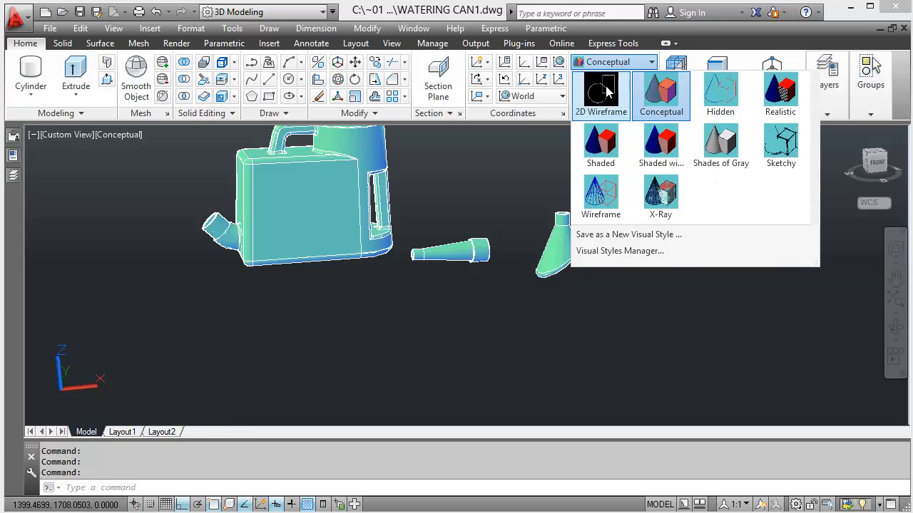
- Show the model in 2D Wireframe, rotate the UCS 90° about X, and start MOVE (M)
left_click(600, 93)
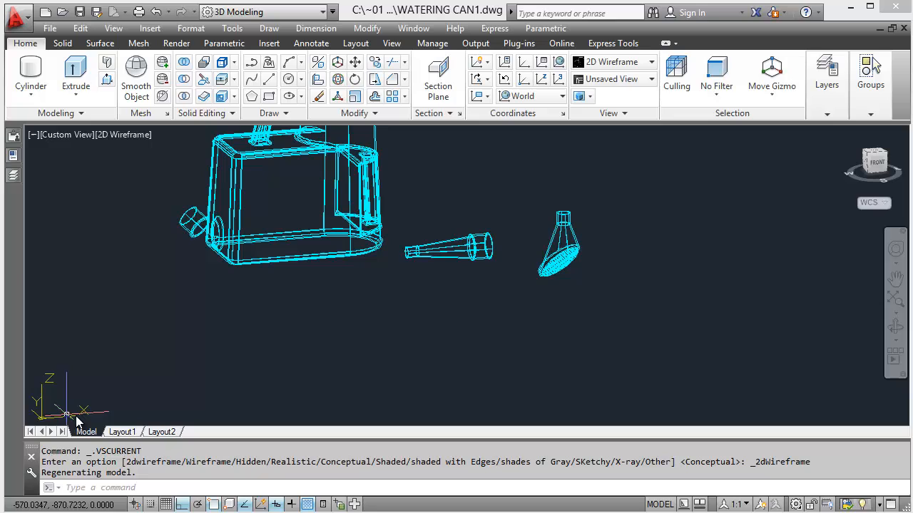
right_click(65, 413)
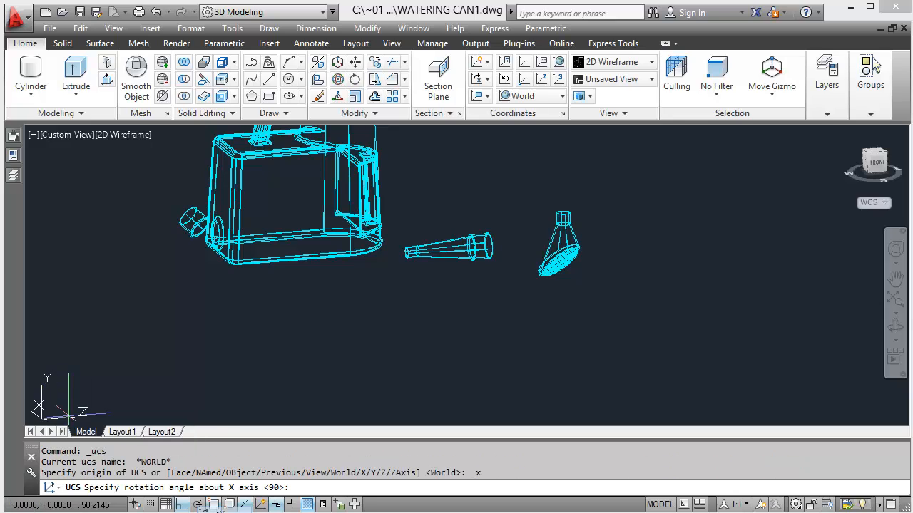
type("90")
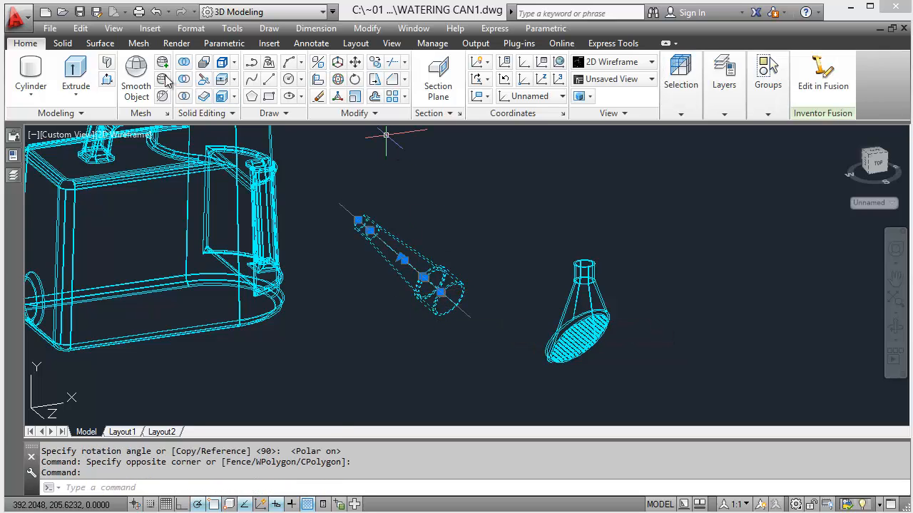
type("M")
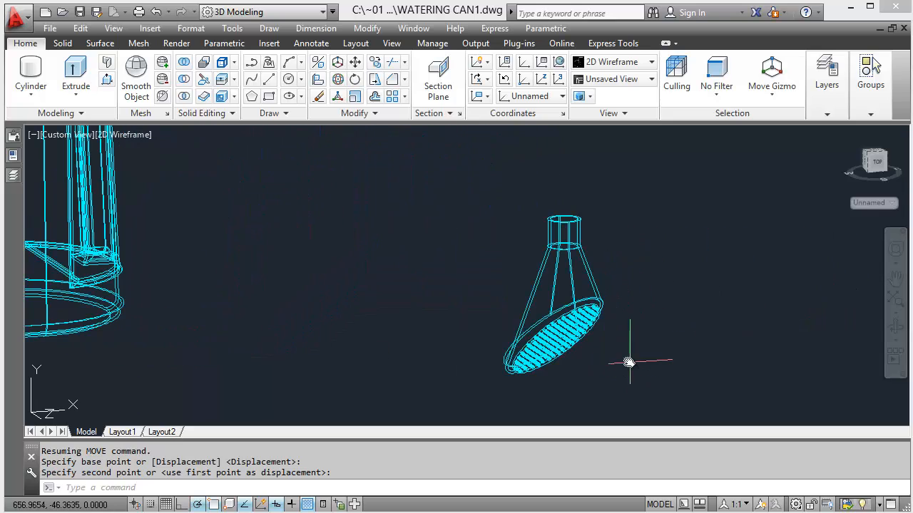
mouse_move(545, 311)
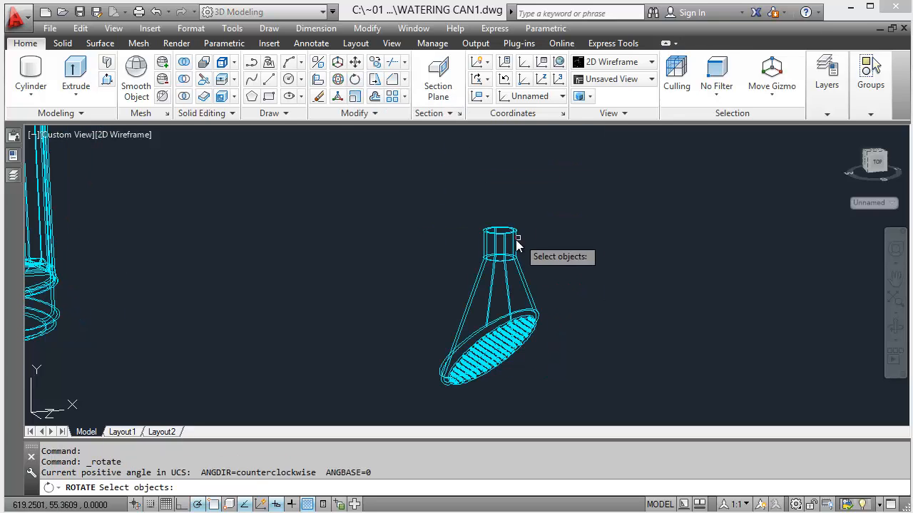
- Select the perforated rose as the object to rotate toward the spout
left_click(499, 242)
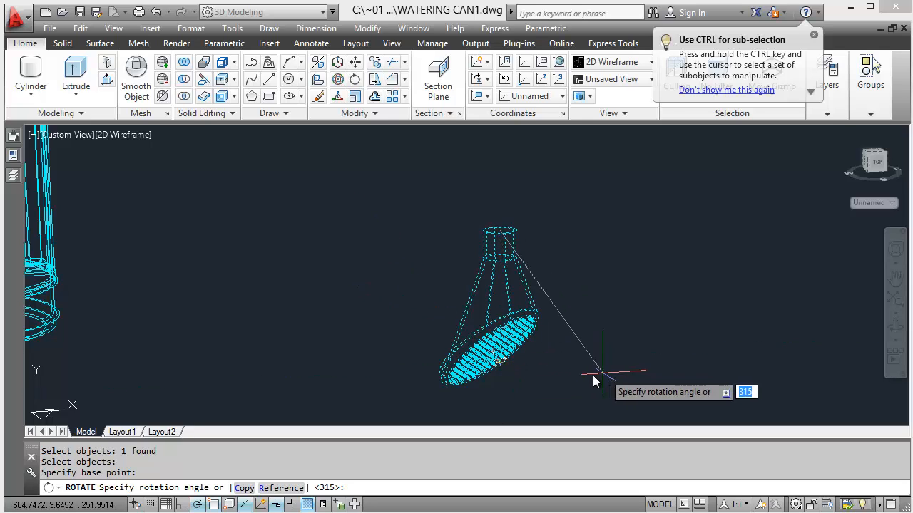
mouse_move(397, 291)
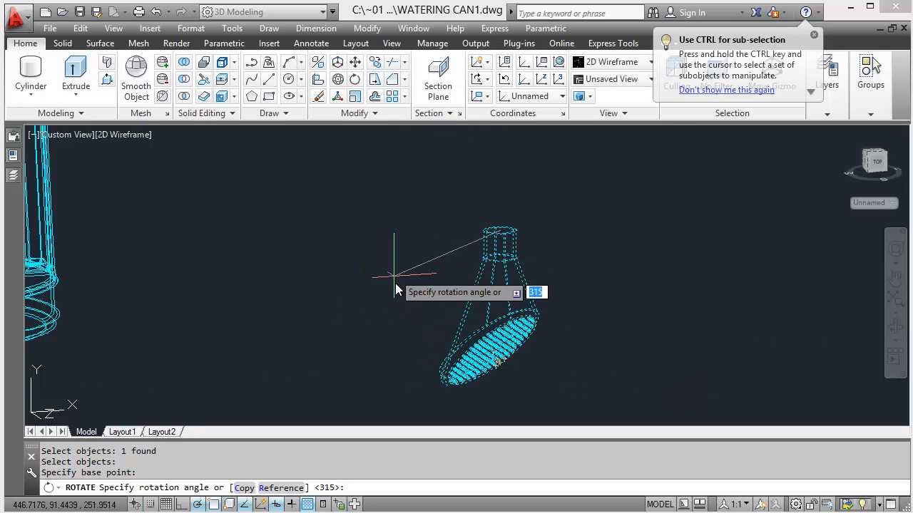
mouse_move(408, 330)
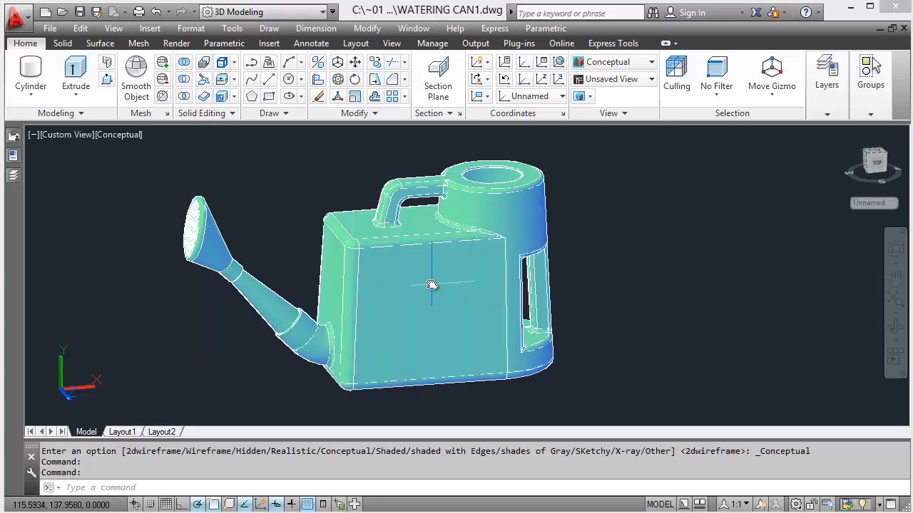
mouse_move(285, 292)
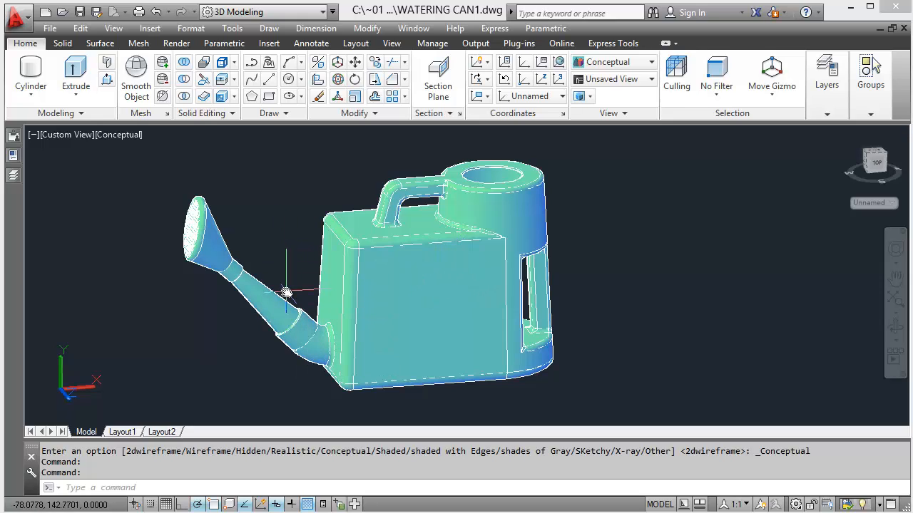
mouse_move(642, 311)
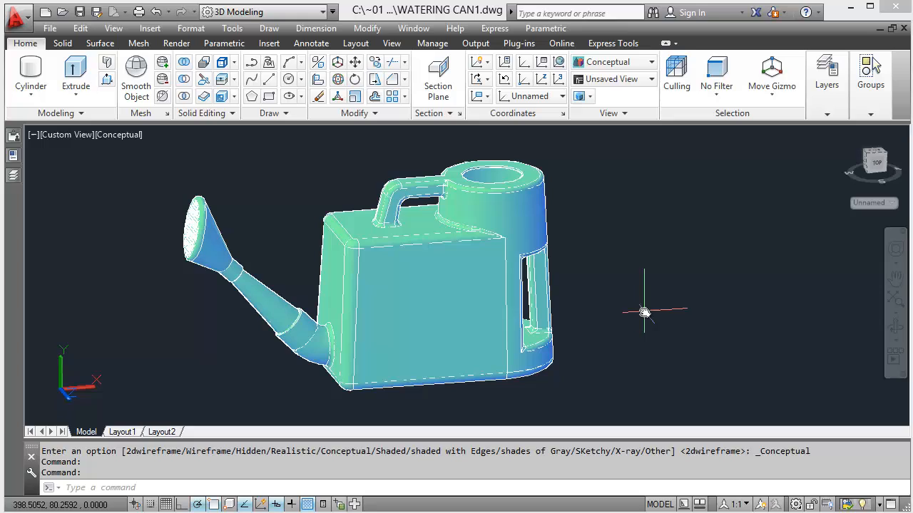
mouse_move(639, 307)
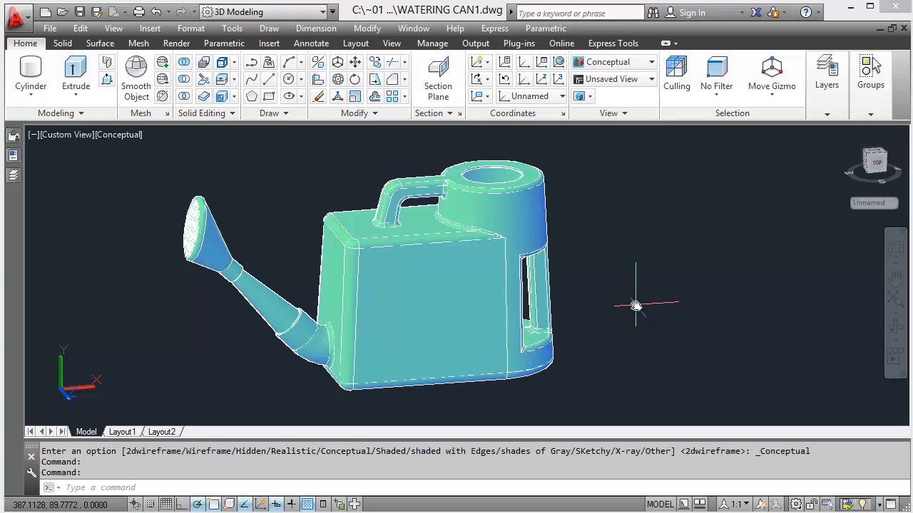
mouse_move(557, 320)
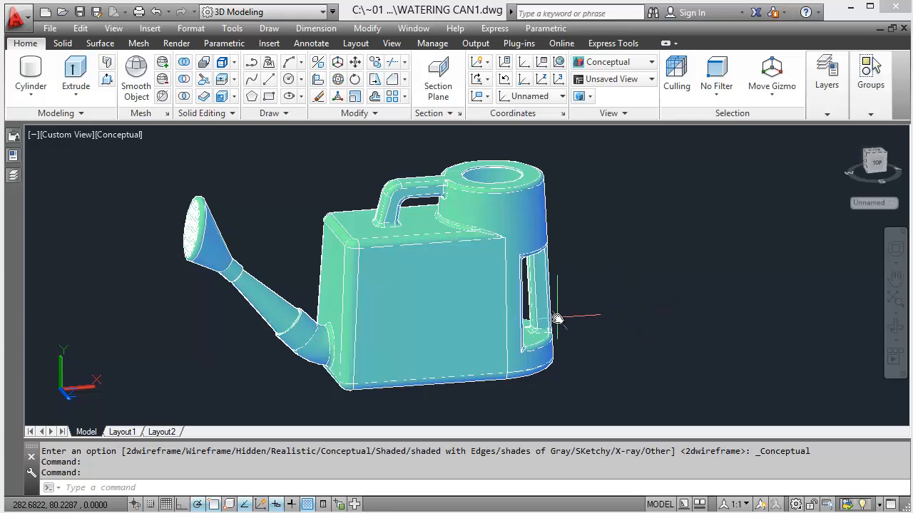
mouse_move(557, 320)
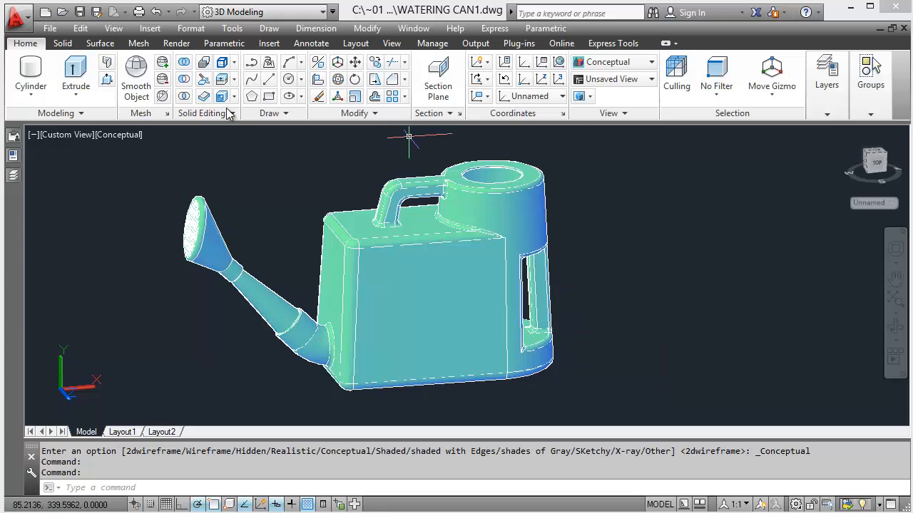
mouse_move(150, 29)
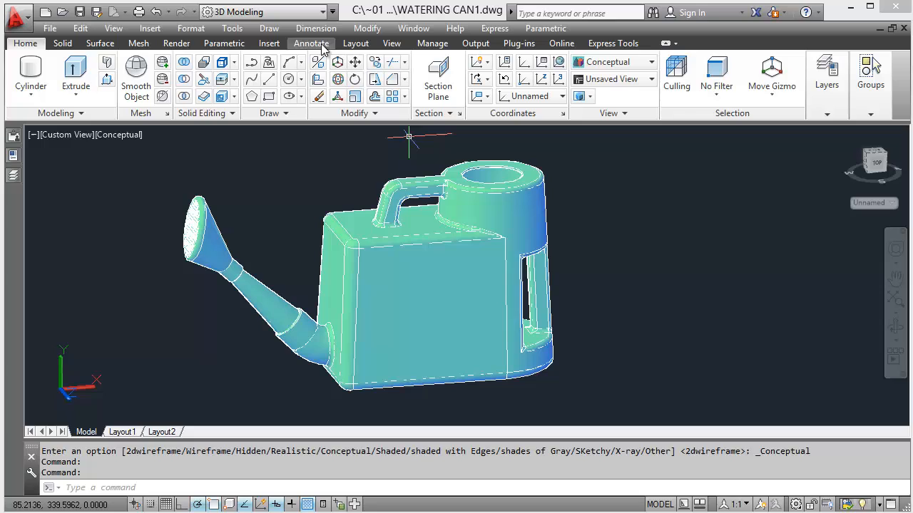
- Switch from the Conceptual-shaded assembled can to the Layout1 paper space
left_click(355, 42)
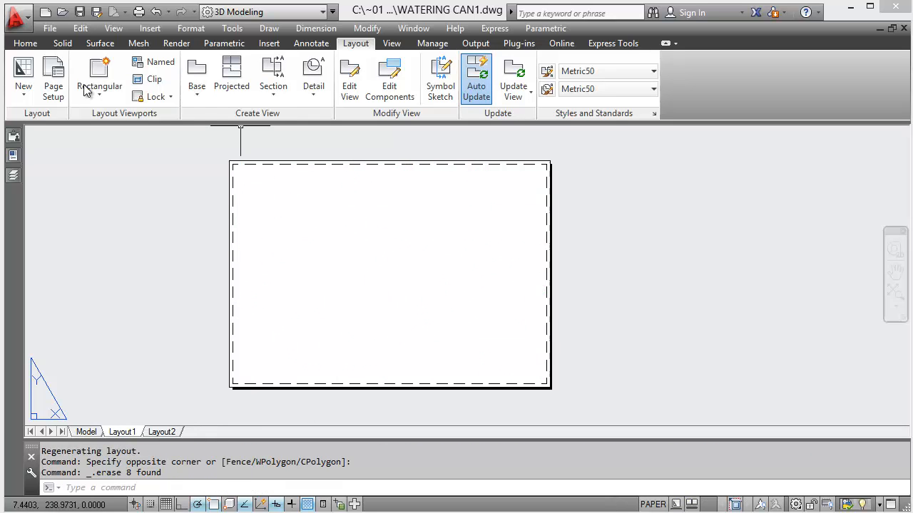
mouse_move(509, 413)
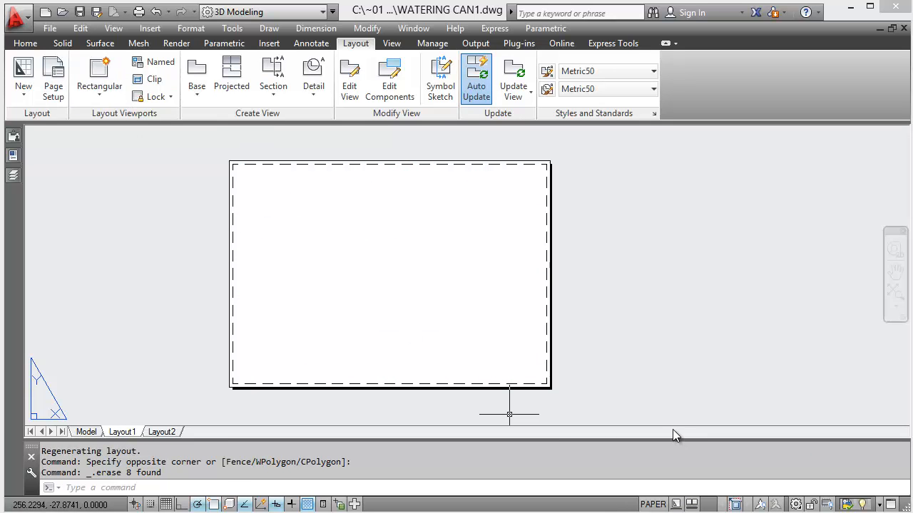